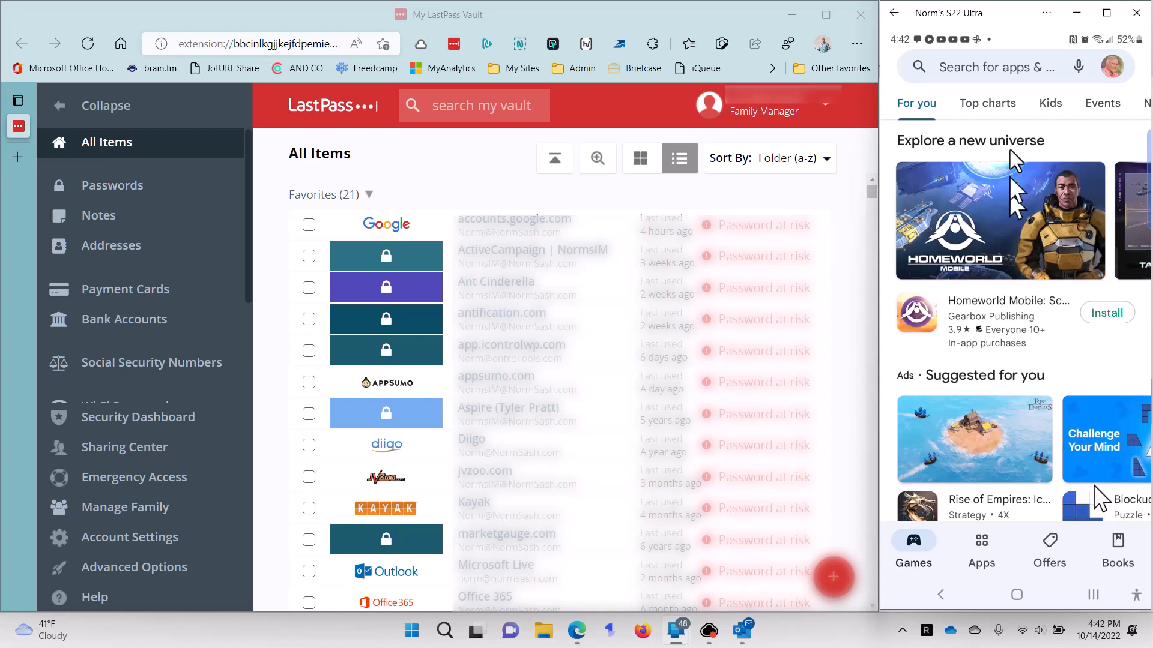
Search the Play Store for 'authenticator' to check Microsoft Authenticator is installed
{"action": "left_click", "coordinate": [999, 66]}
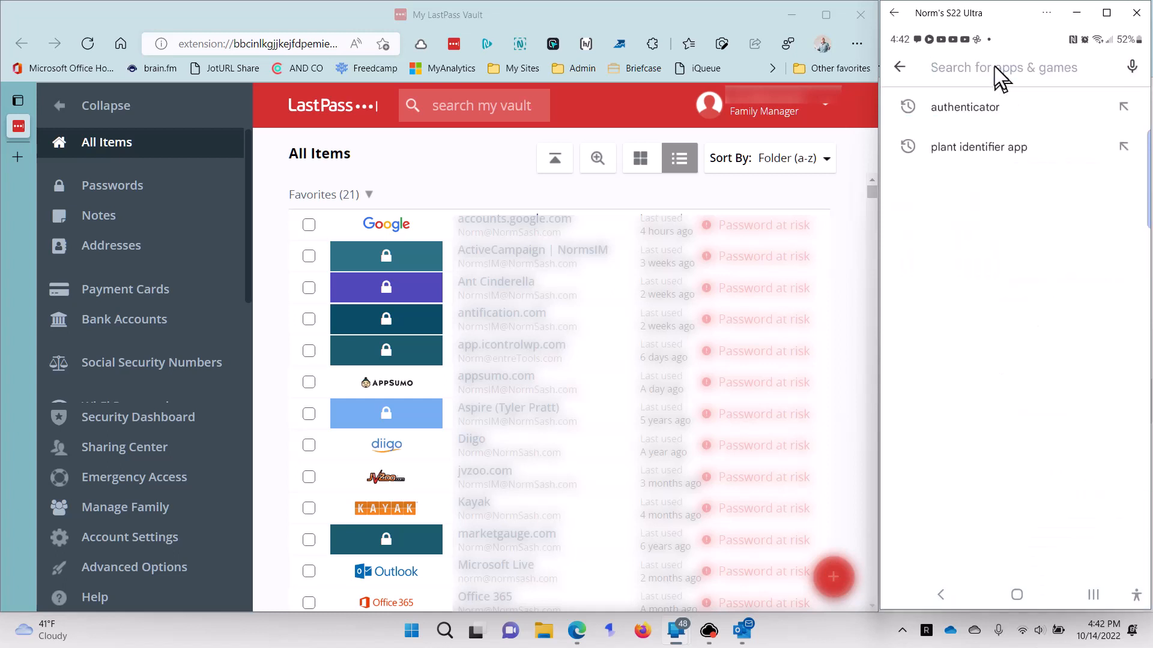
{"action": "type", "text": "authenticator"}
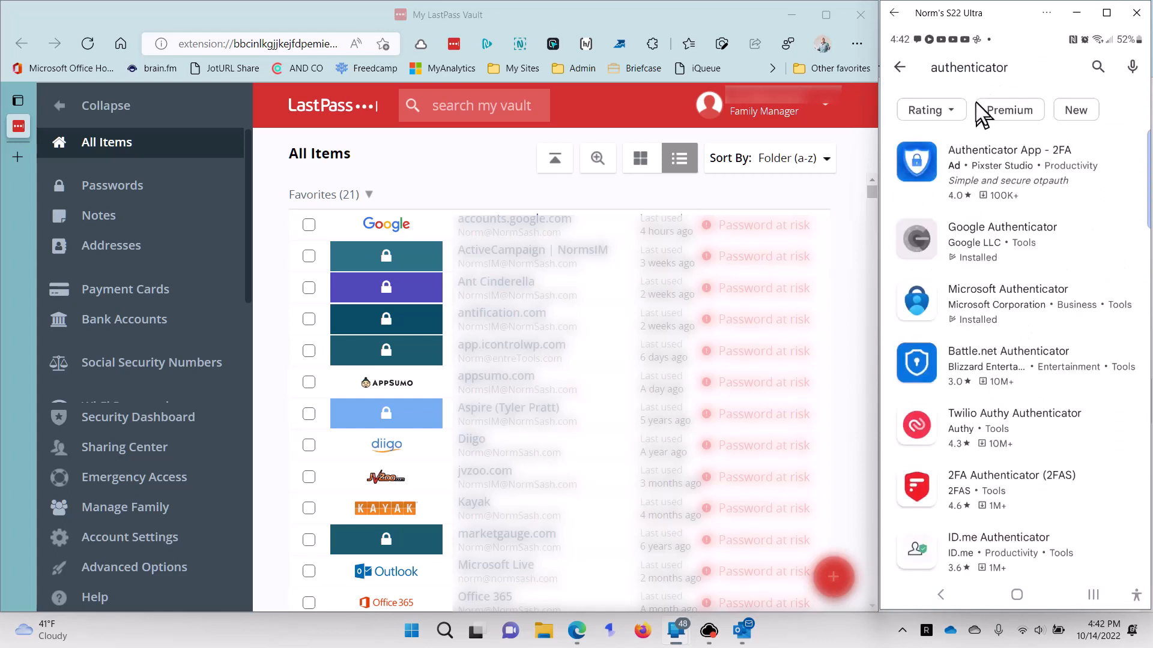
{"action": "mouse_move", "coordinate": [1037, 194]}
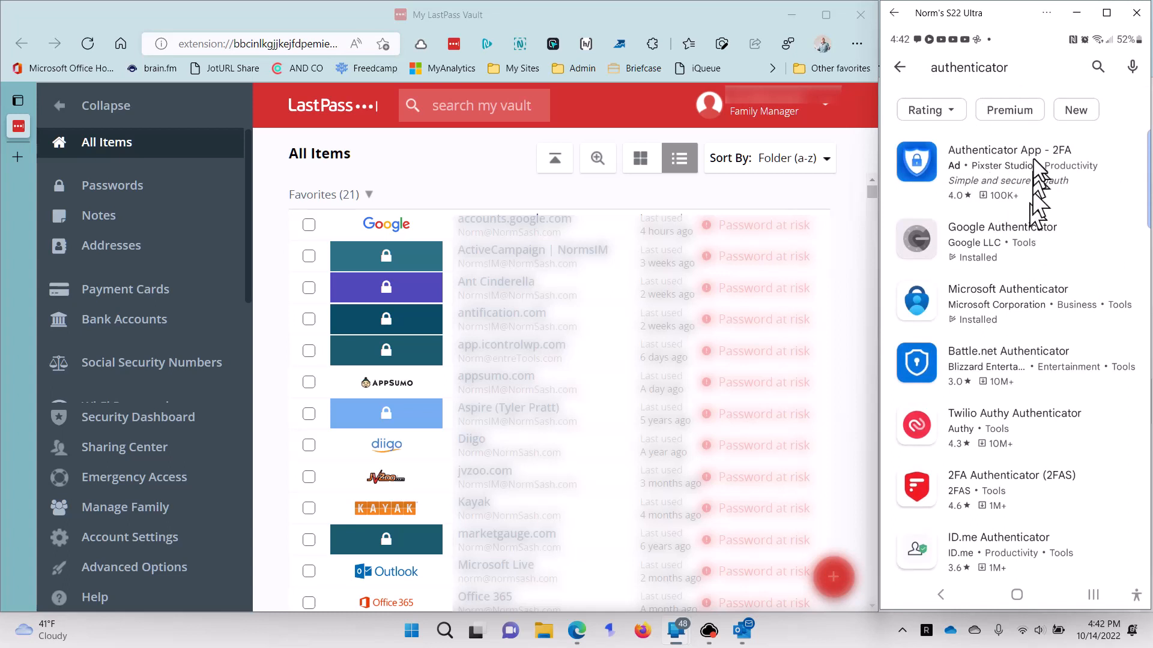
{"action": "mouse_move", "coordinate": [1079, 255]}
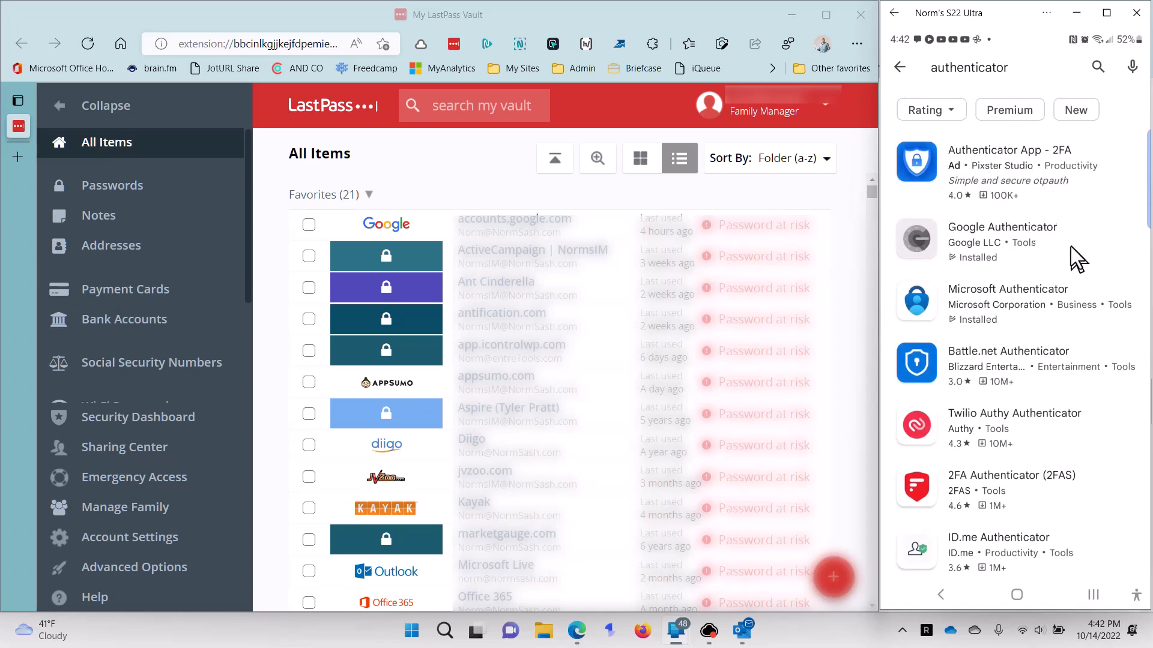
{"action": "mouse_move", "coordinate": [999, 308]}
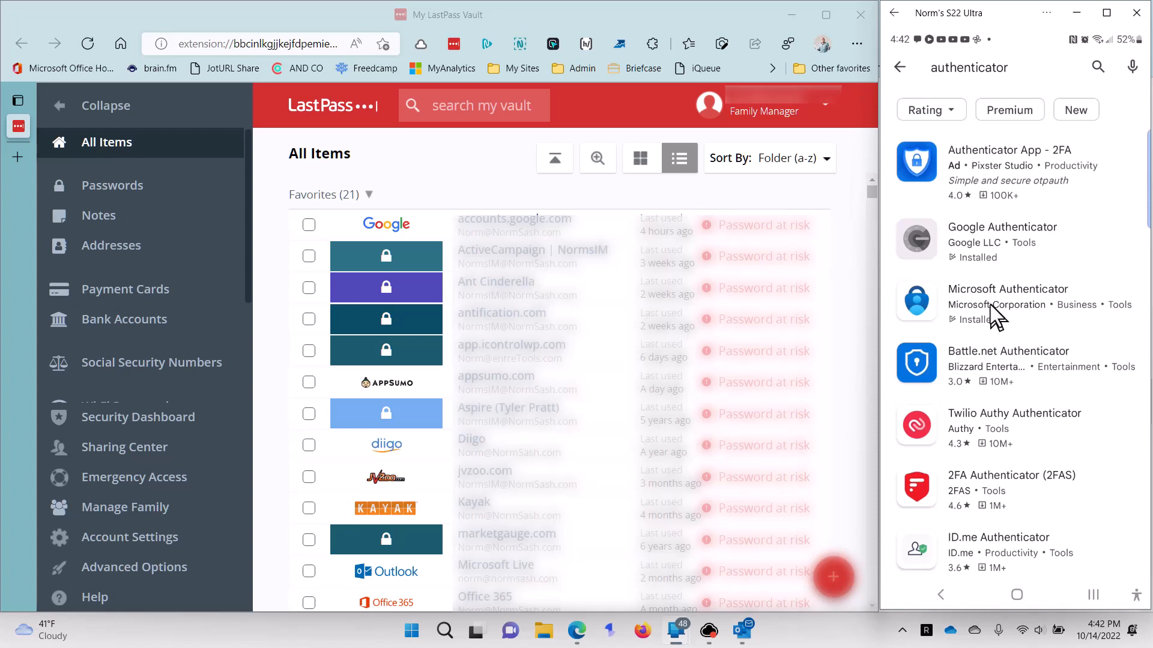
{"action": "mouse_move", "coordinate": [995, 247]}
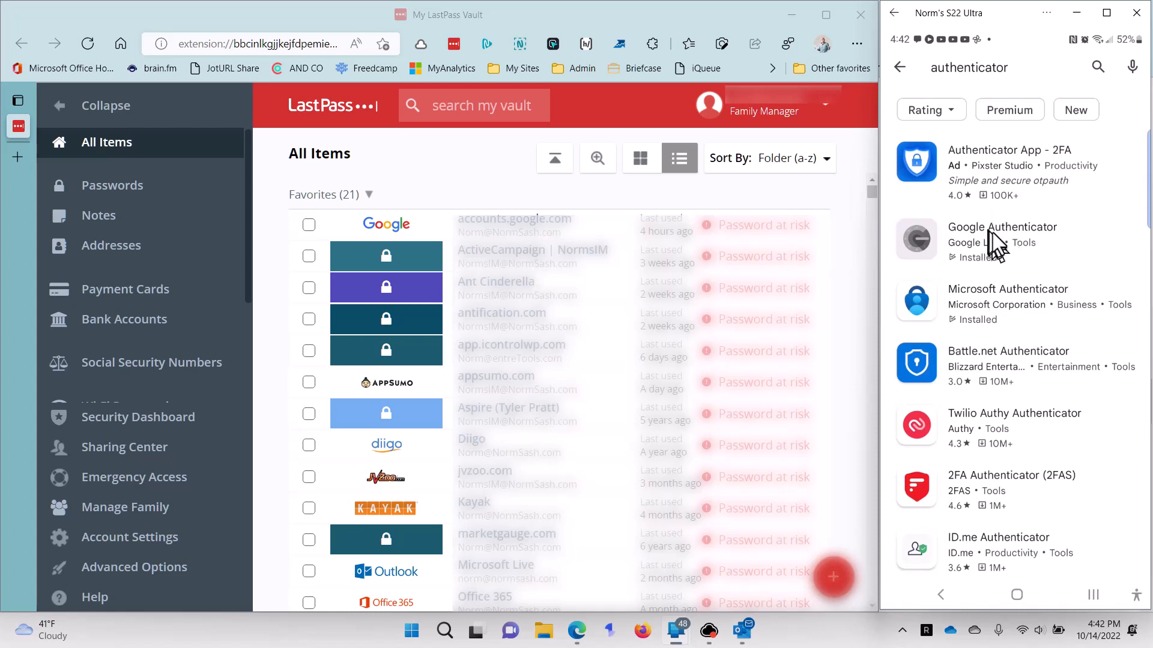
{"action": "mouse_move", "coordinate": [998, 253]}
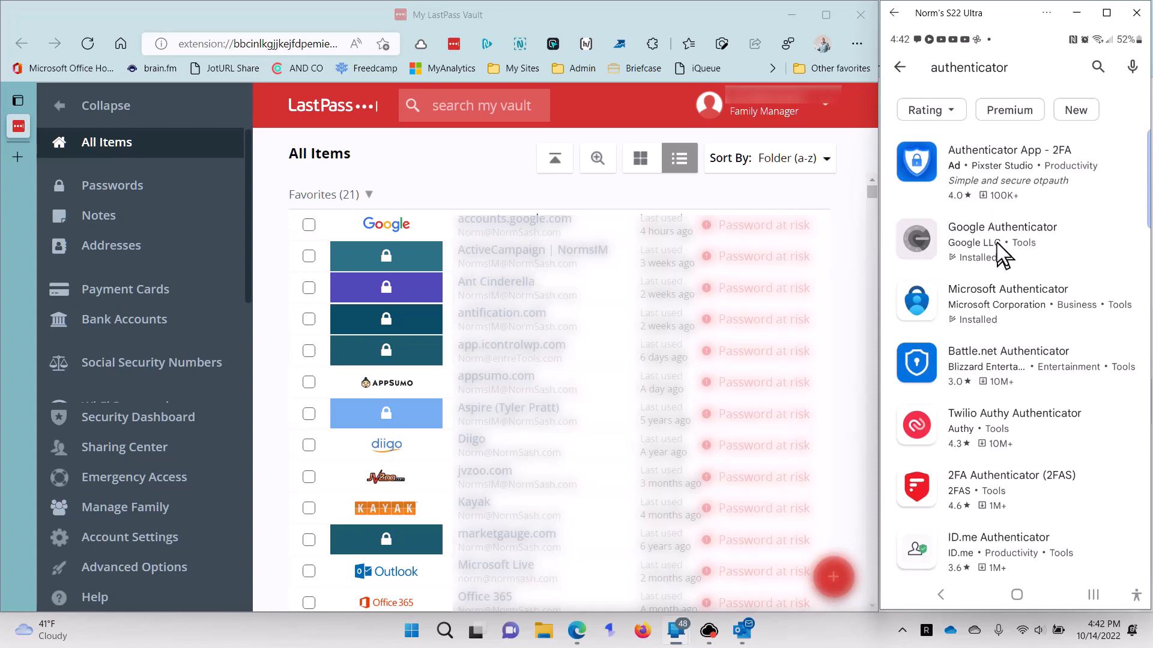
{"action": "mouse_move", "coordinate": [1007, 307]}
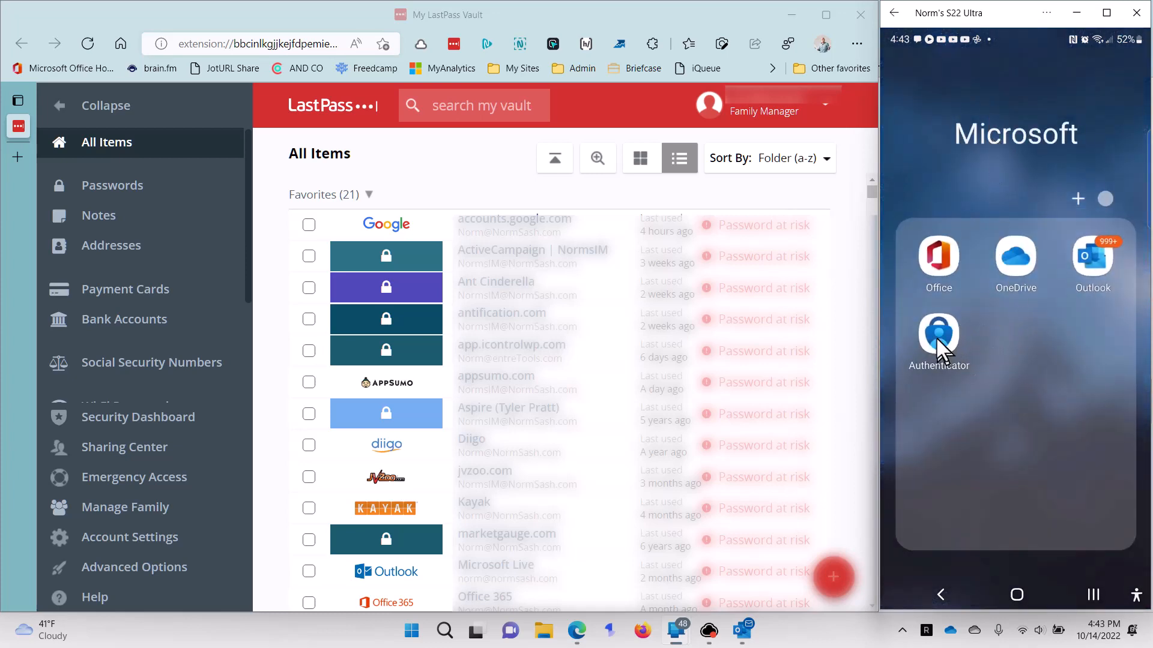
Launch Microsoft Authenticator from the Microsoft folder to see its Microsoft and Google accounts
{"action": "left_click", "coordinate": [938, 333]}
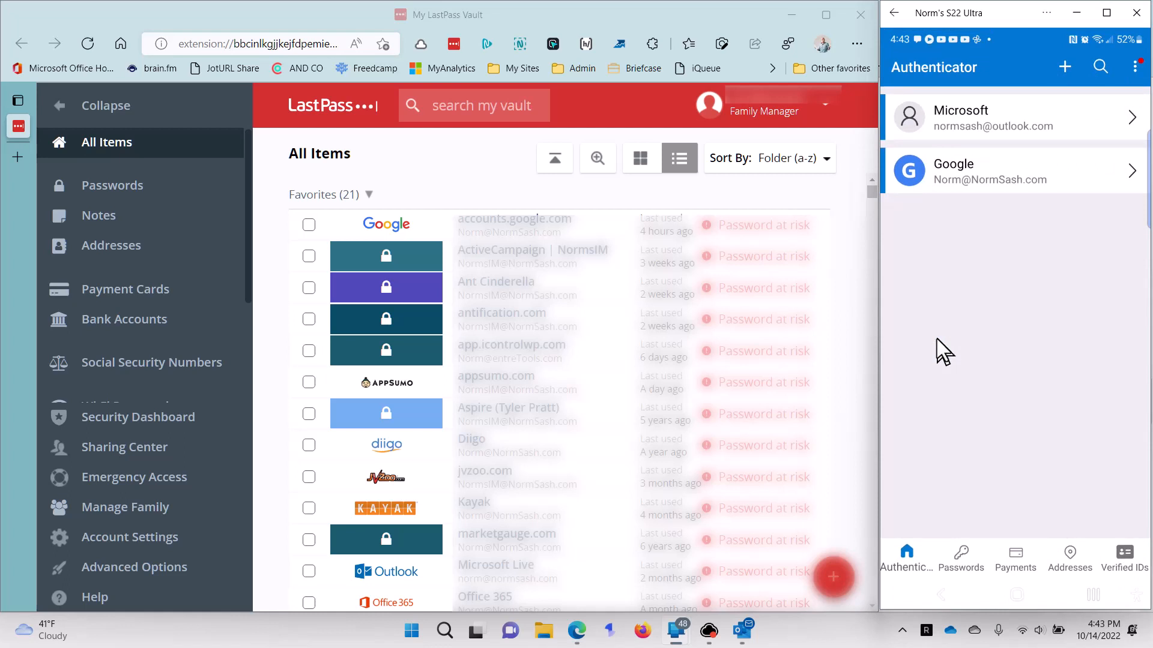
{"action": "mouse_move", "coordinate": [963, 187]}
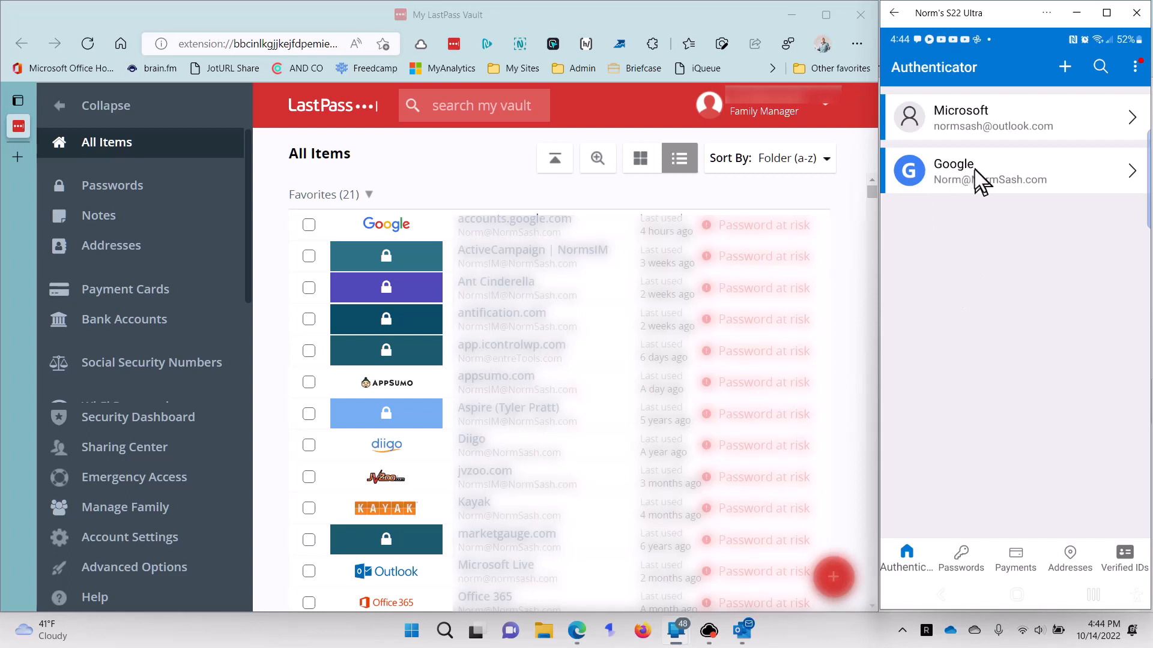
{"action": "mouse_move", "coordinate": [995, 194]}
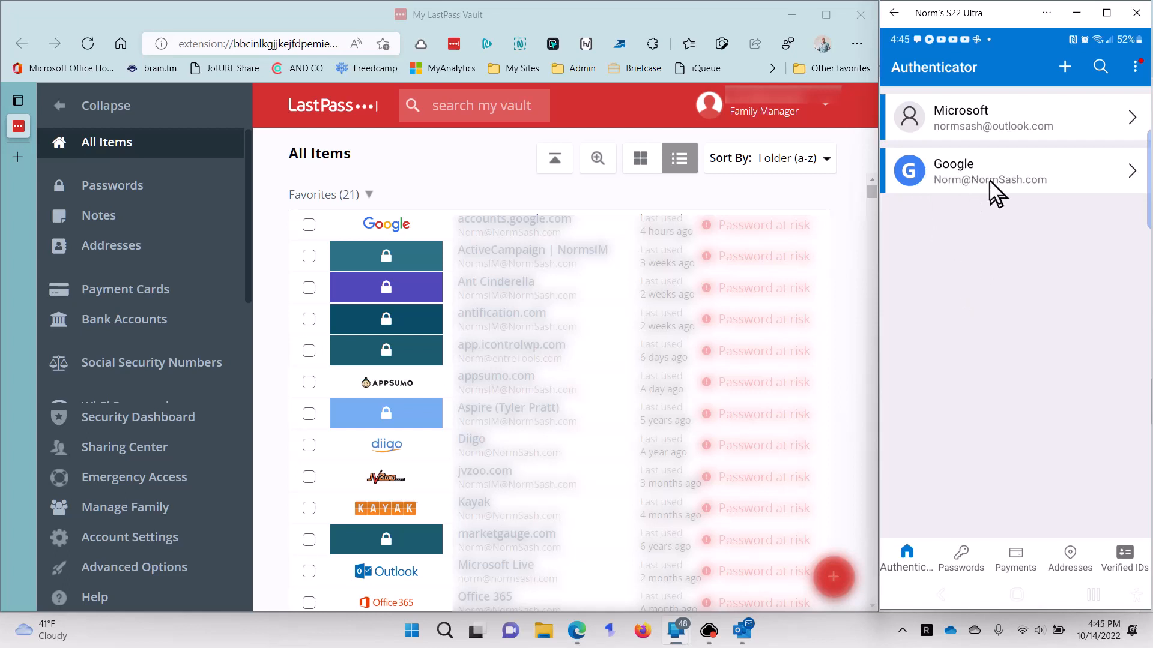
{"action": "mouse_move", "coordinate": [970, 533]}
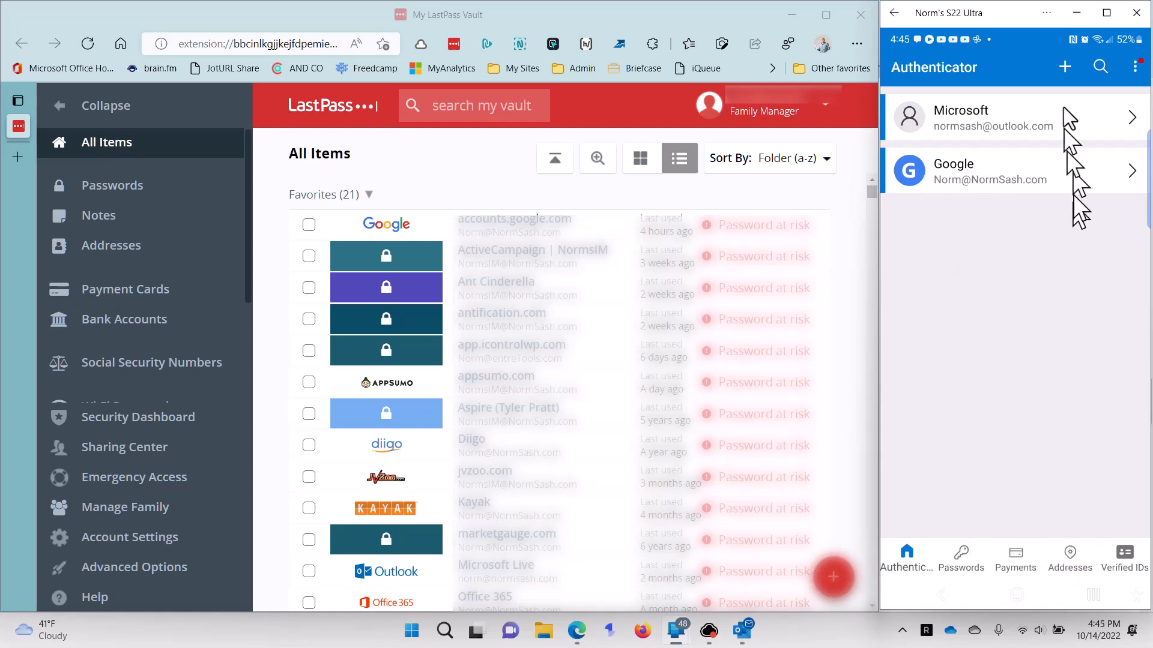
{"action": "mouse_move", "coordinate": [1068, 73]}
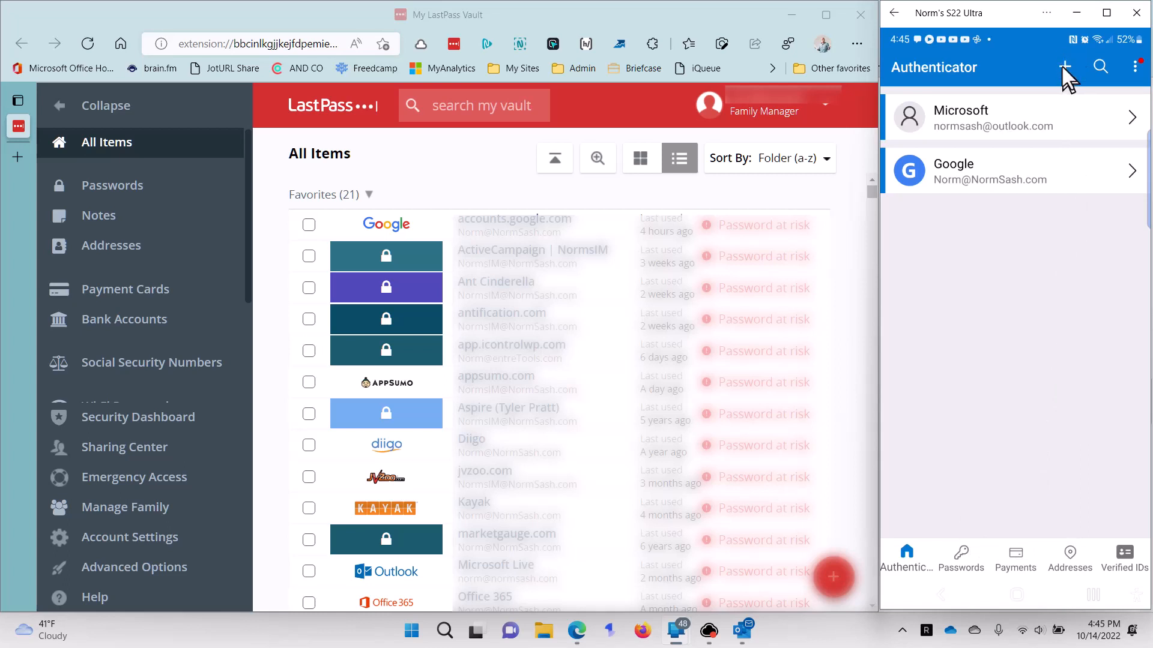
Add an 'Other account (Google, Facebook, etc.)' to bring up the QR code scanner
{"action": "left_click", "coordinate": [1065, 66]}
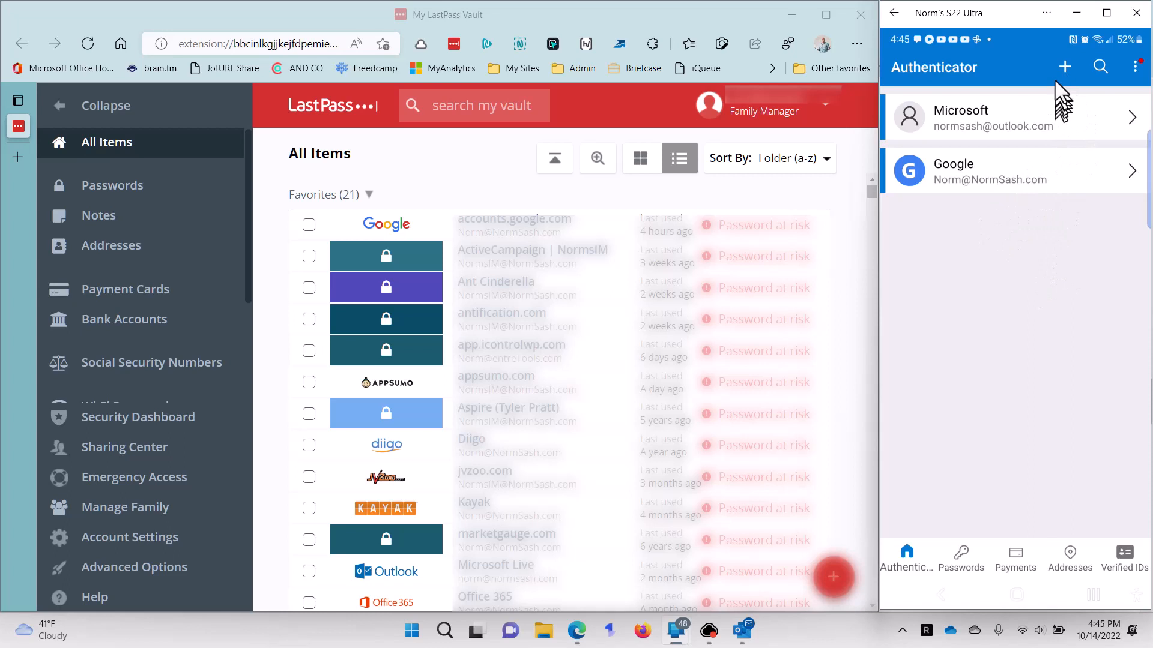
{"action": "left_click", "coordinate": [1063, 67]}
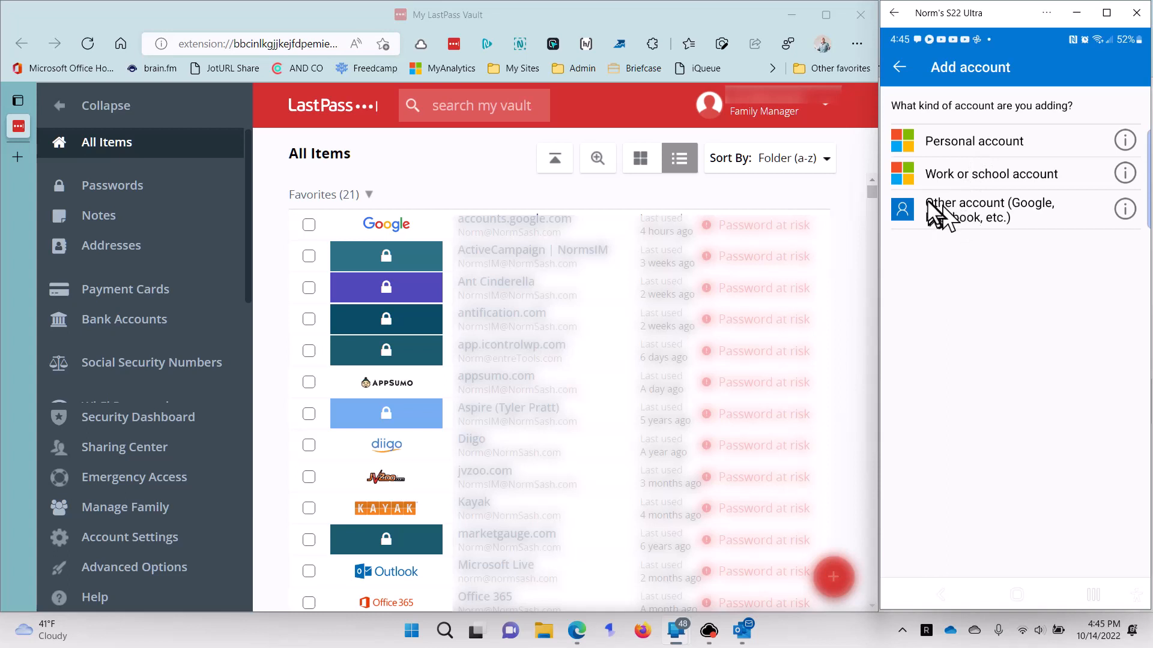
{"action": "mouse_move", "coordinate": [959, 221]}
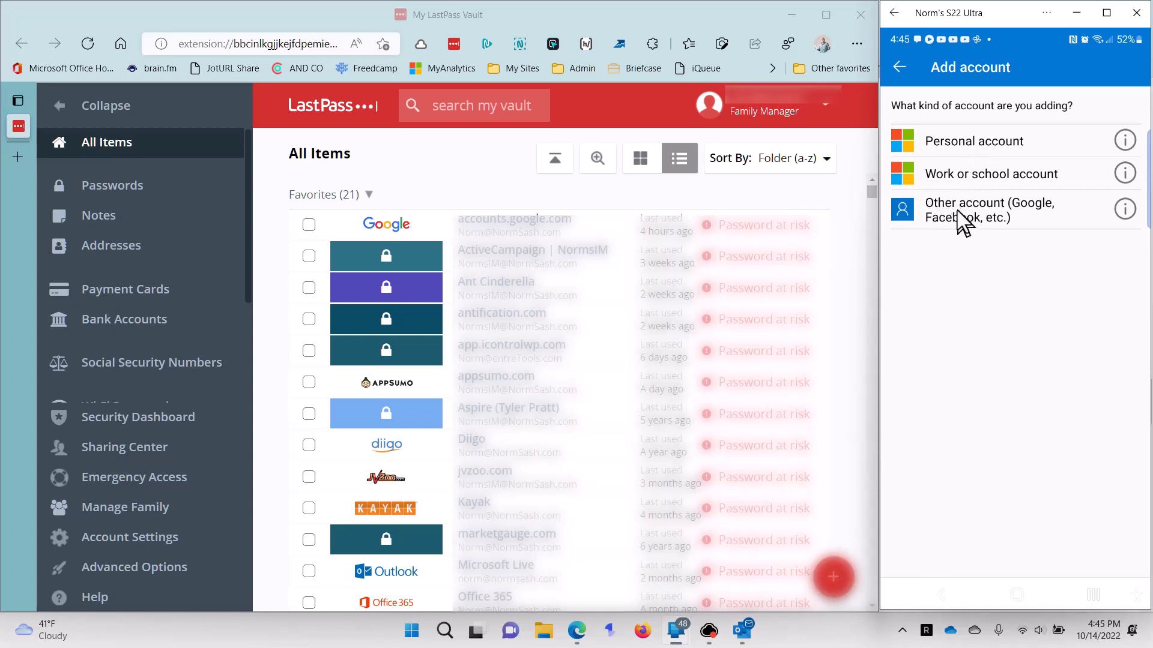
{"action": "left_click", "coordinate": [990, 209]}
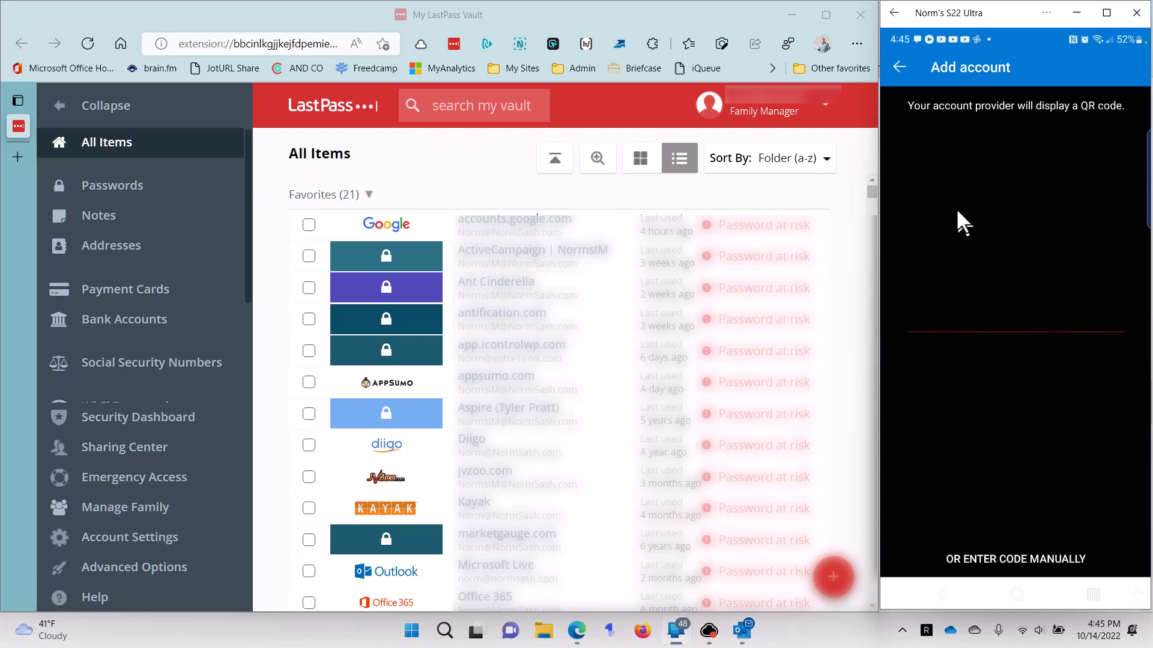
{"action": "mouse_move", "coordinate": [1084, 151]}
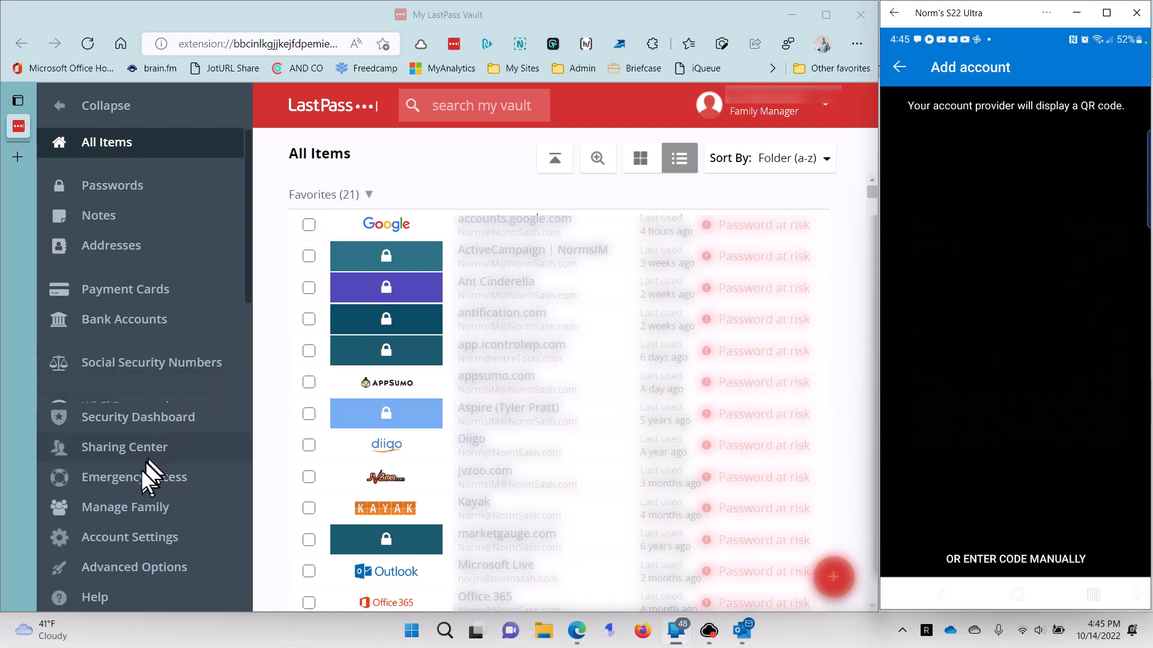
{"action": "mouse_move", "coordinate": [130, 537]}
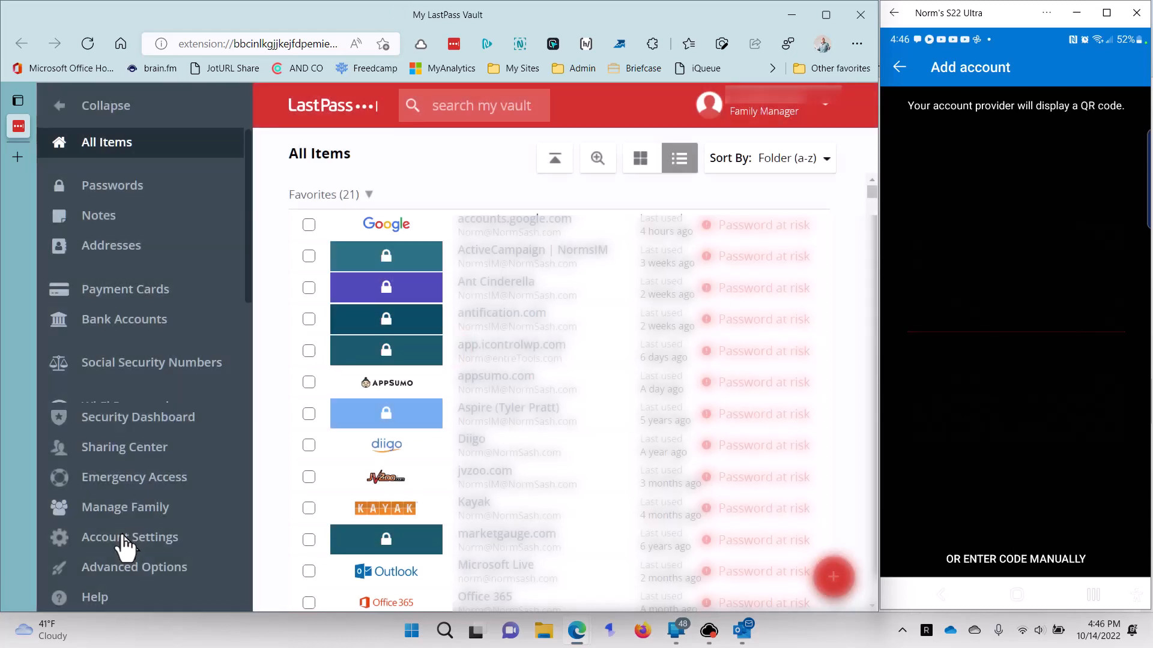
Open Account Settings from the LastPass vault sidebar
{"action": "left_click", "coordinate": [130, 537]}
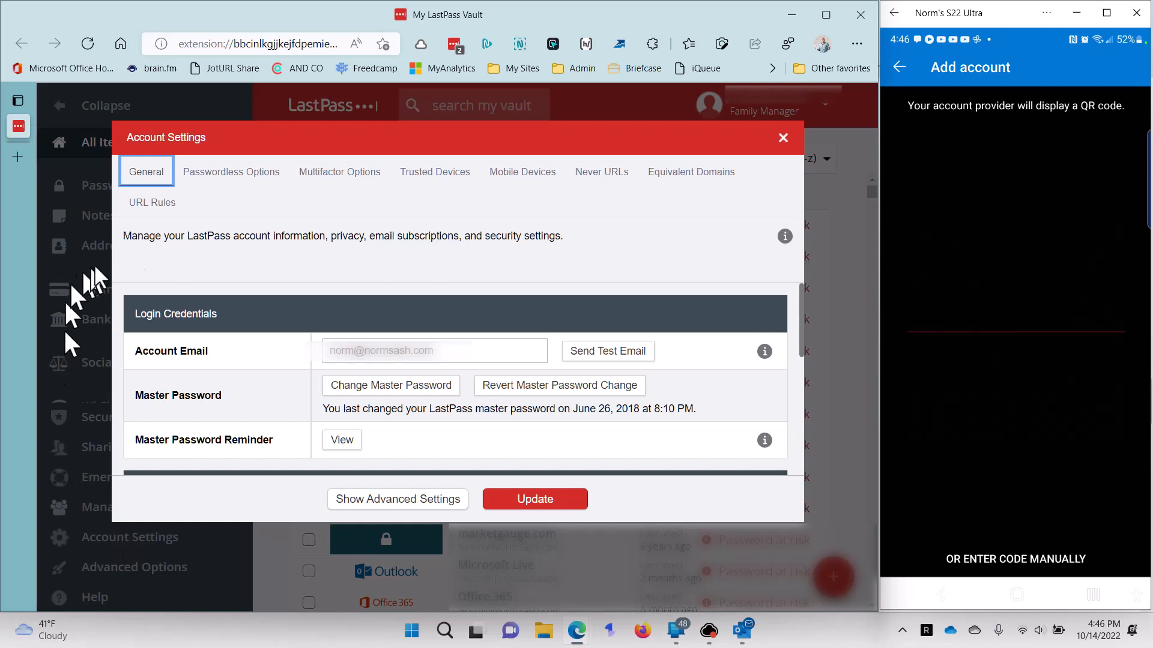
{"action": "mouse_move", "coordinate": [339, 171]}
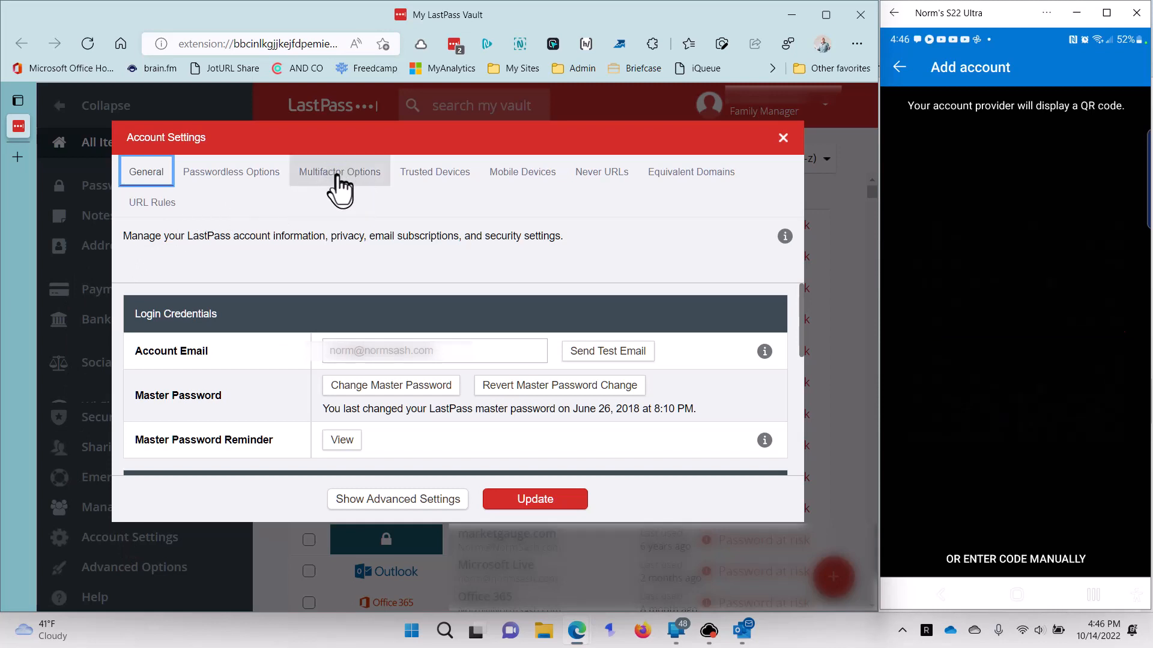
Set Microsoft Authenticator to Enabled in Multifactor Options and request its barcode
{"action": "left_click", "coordinate": [339, 173]}
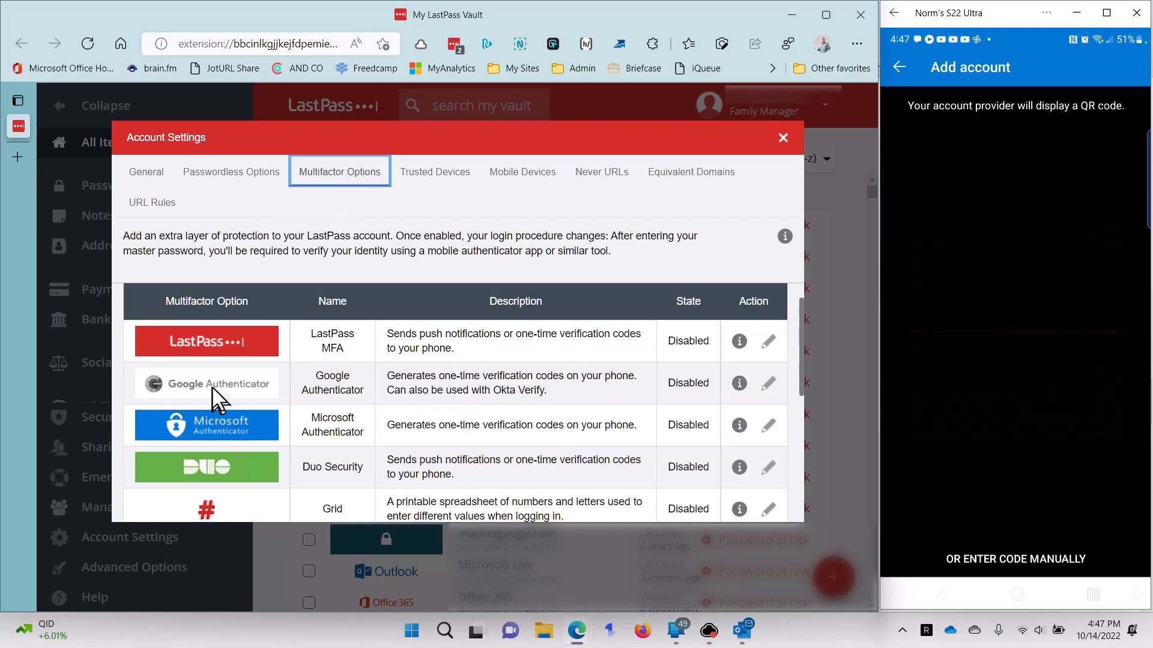
{"action": "mouse_move", "coordinate": [250, 346]}
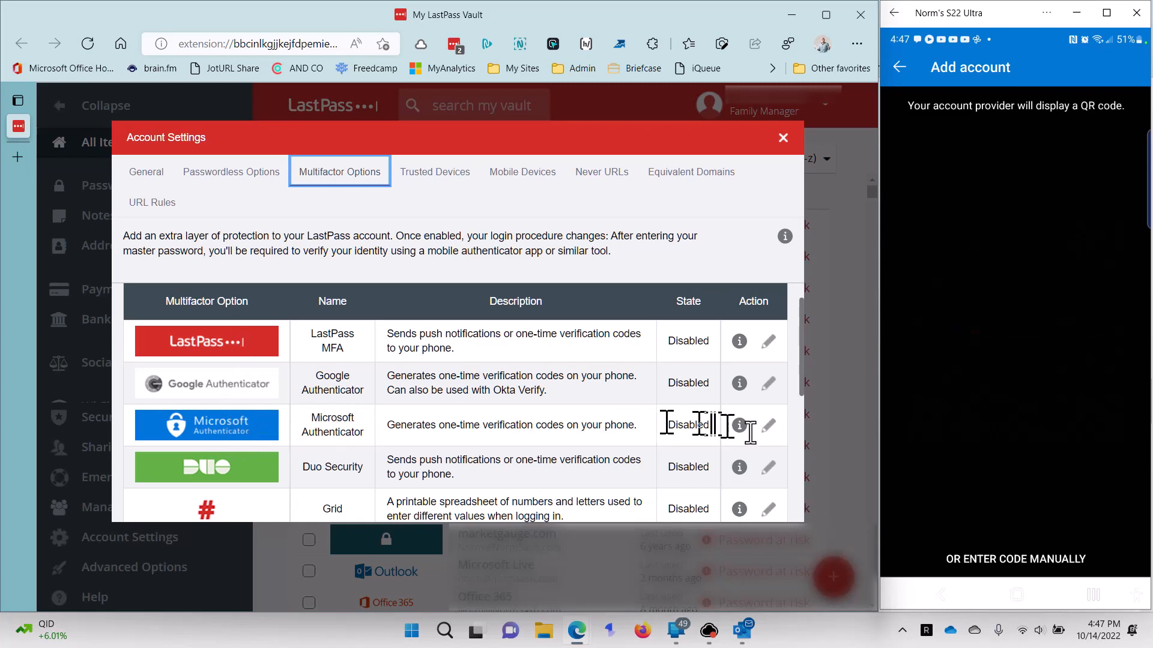
{"action": "left_click", "coordinate": [767, 425]}
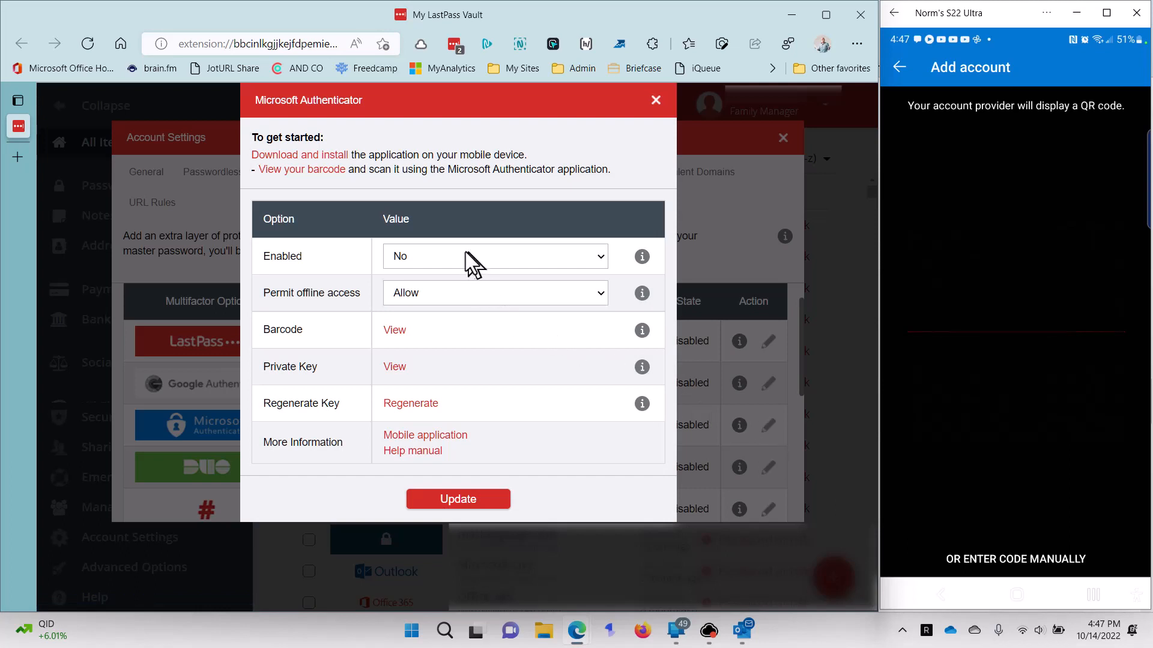
{"action": "left_click", "coordinate": [494, 255]}
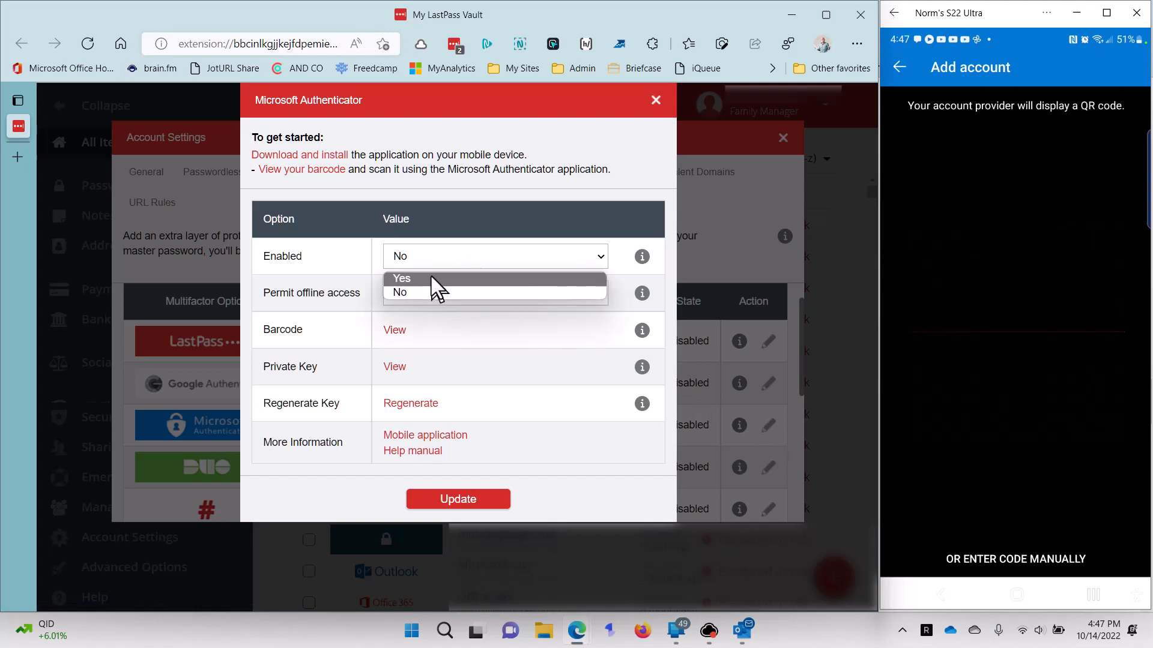
{"action": "left_click", "coordinate": [402, 278]}
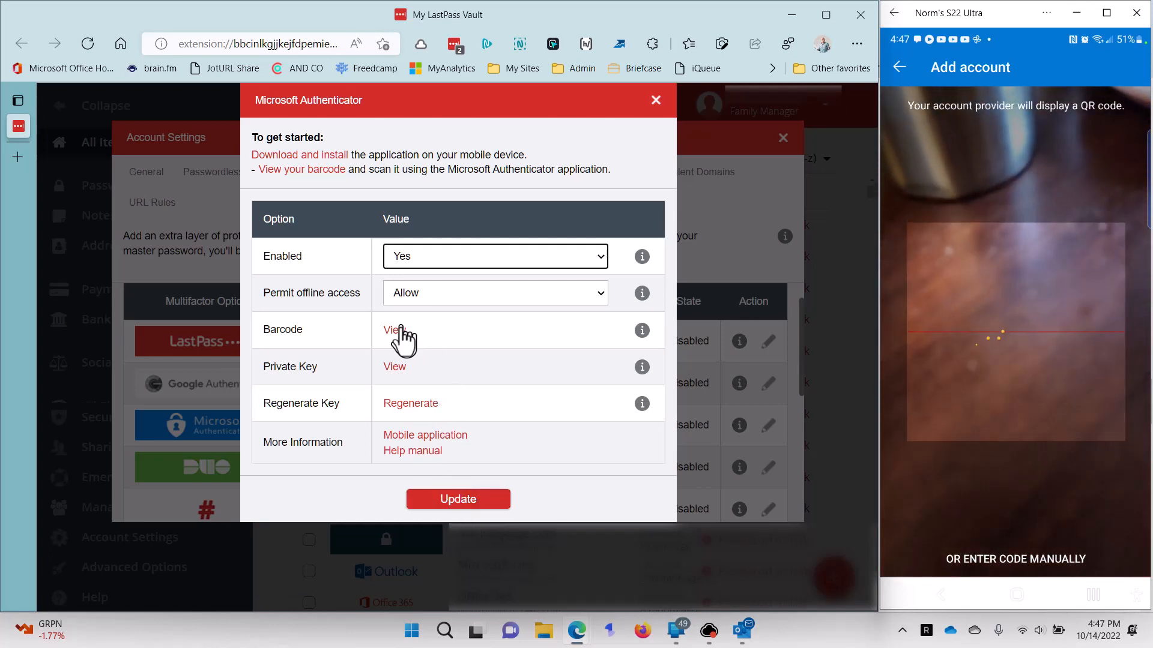
{"action": "left_click", "coordinate": [393, 329]}
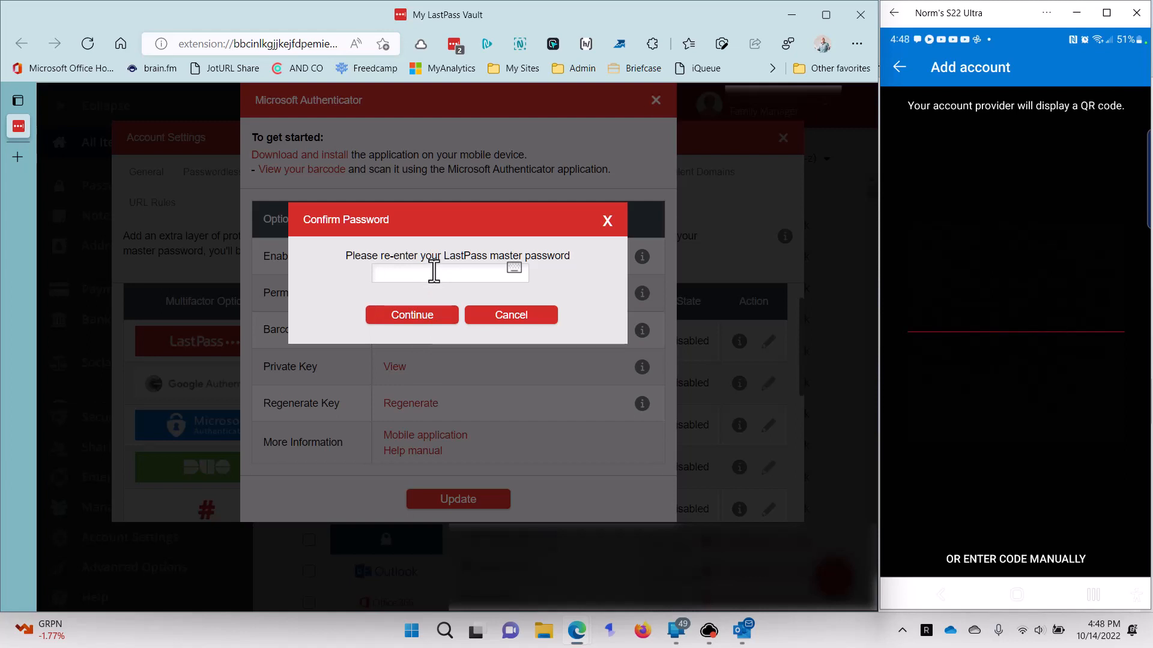
Confirm the master password to reveal the Microsoft Authenticator QR code
{"action": "type", "text": "••"}
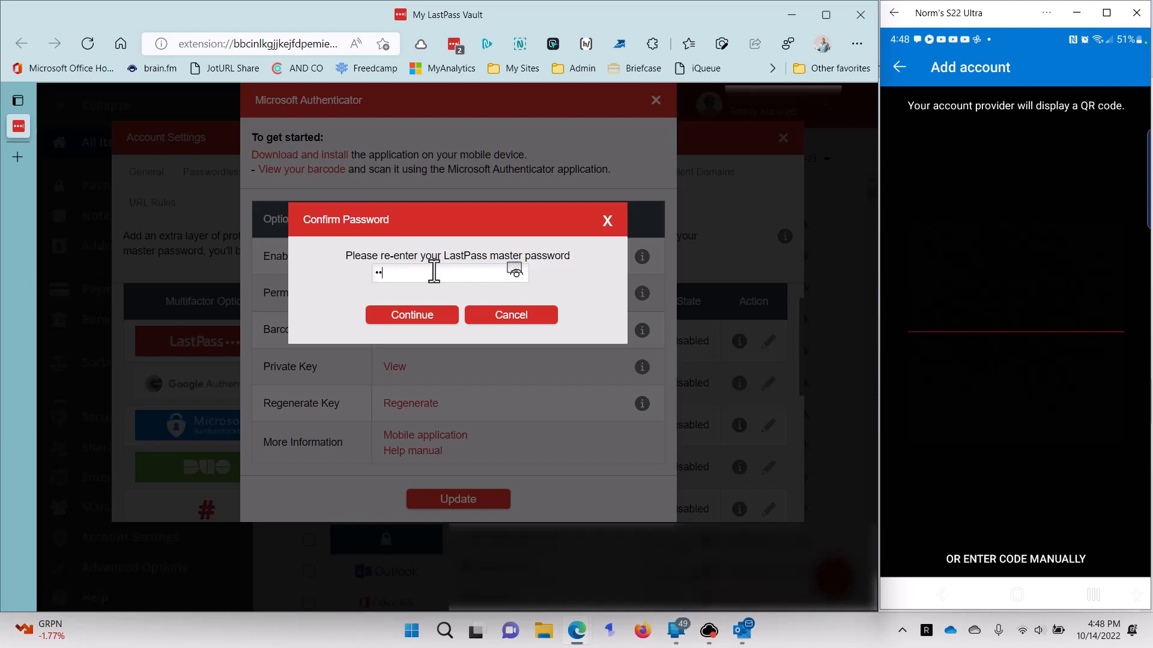
{"action": "type", "text": "password"}
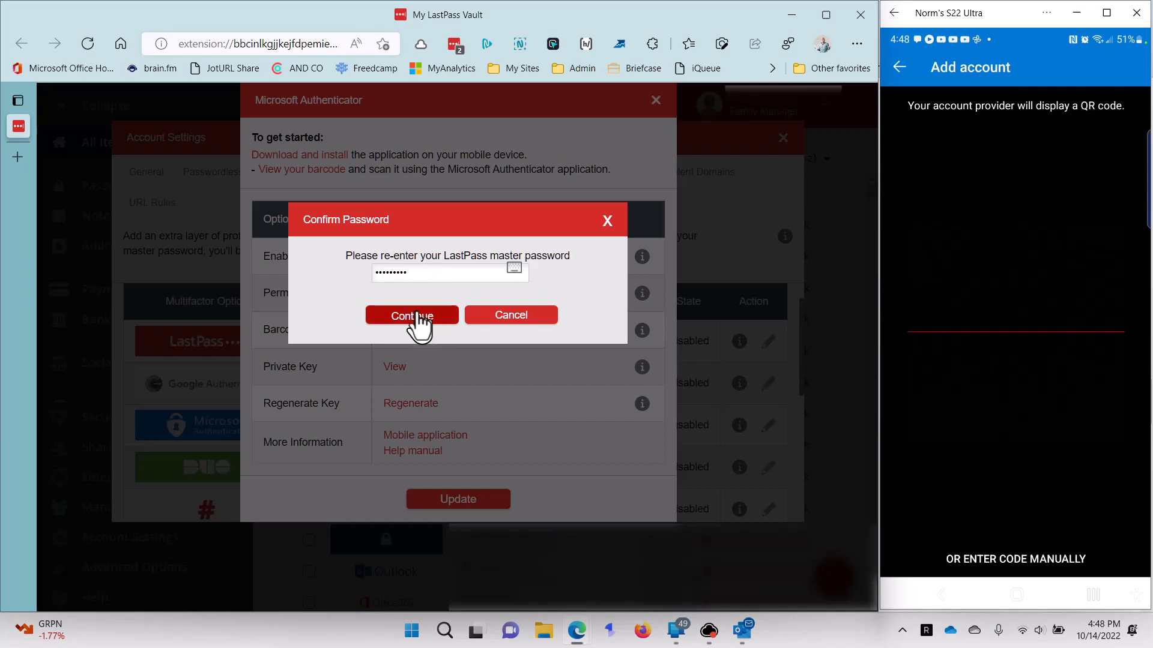
{"action": "left_click", "coordinate": [411, 315]}
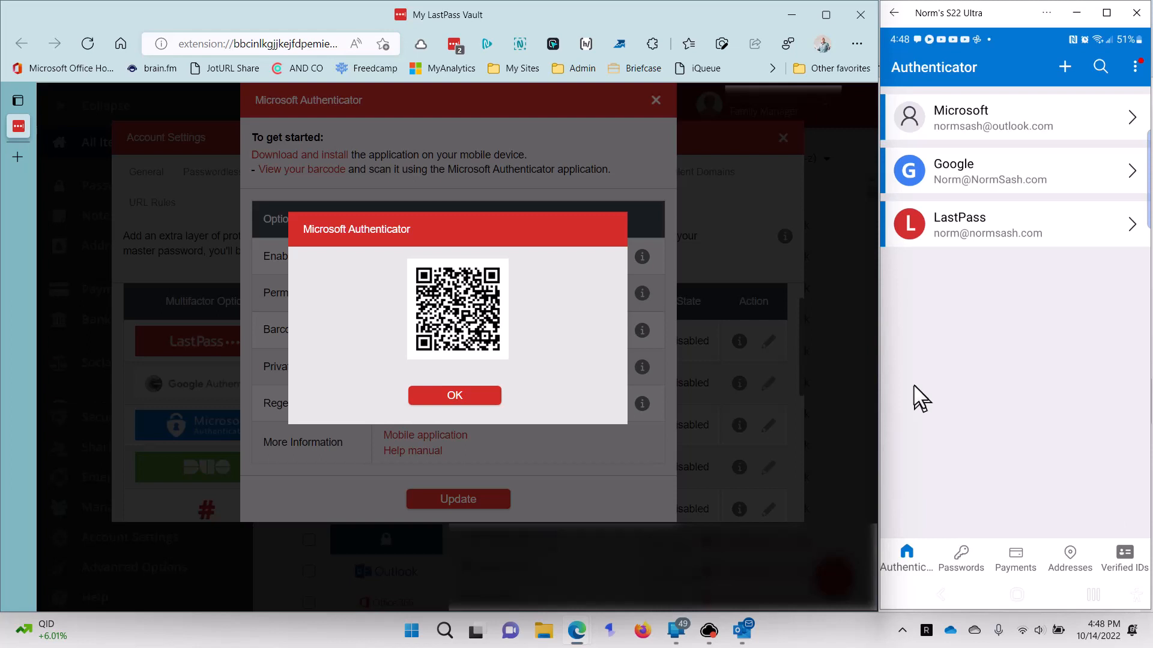
{"action": "mouse_move", "coordinate": [960, 298]}
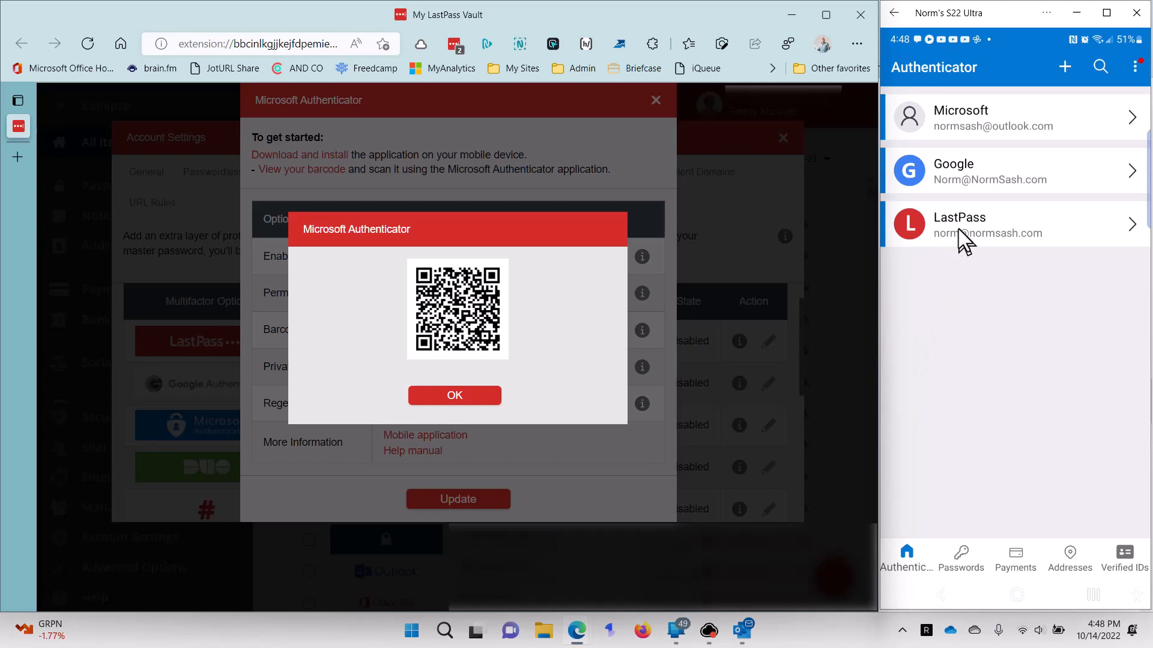
{"action": "mouse_move", "coordinate": [1007, 246]}
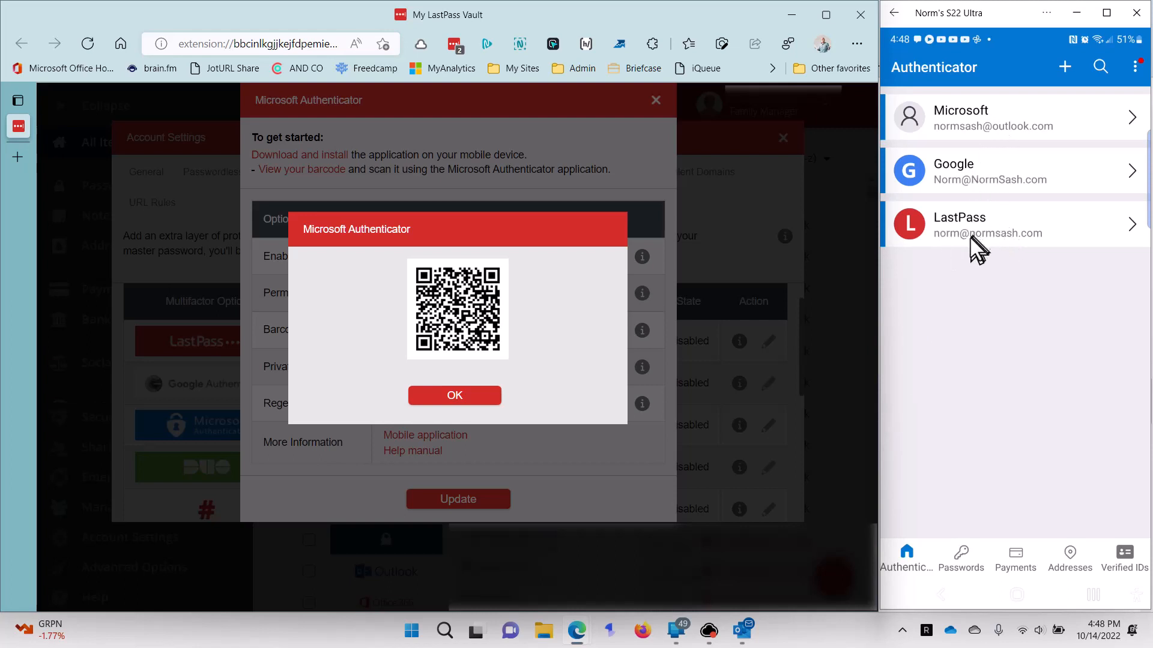
Close the barcode, update the Microsoft Authenticator settings, and confirm the master password
{"action": "left_click", "coordinate": [455, 395]}
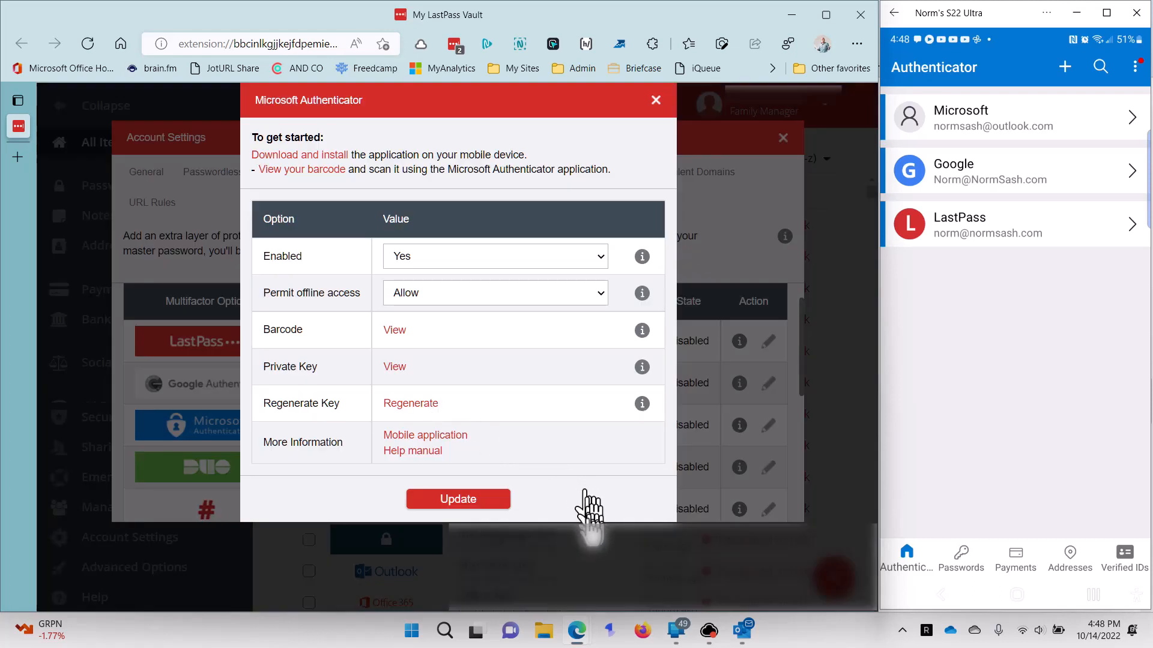
{"action": "left_click", "coordinate": [458, 499]}
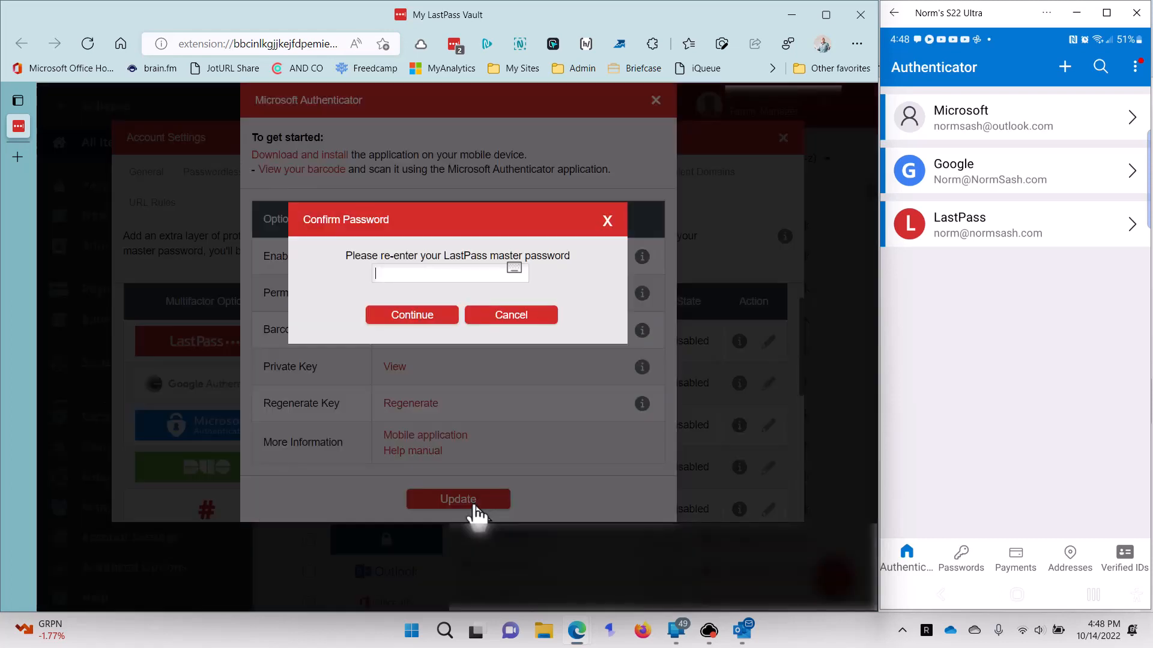
{"action": "mouse_move", "coordinate": [429, 302]}
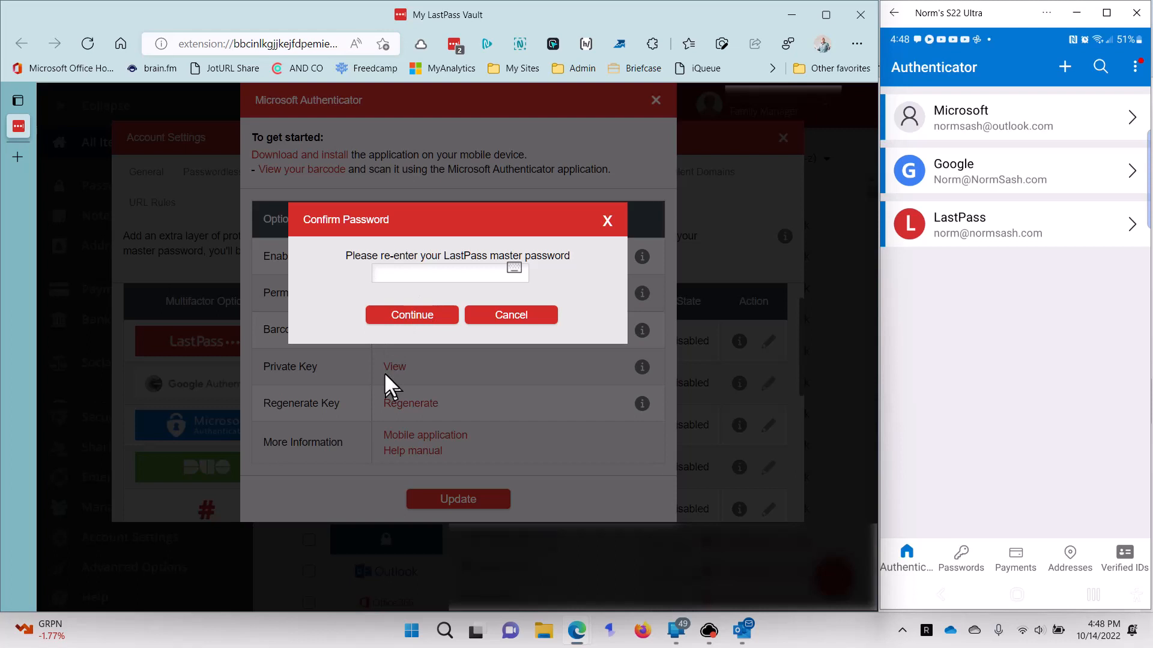
{"action": "type", "text": "••"}
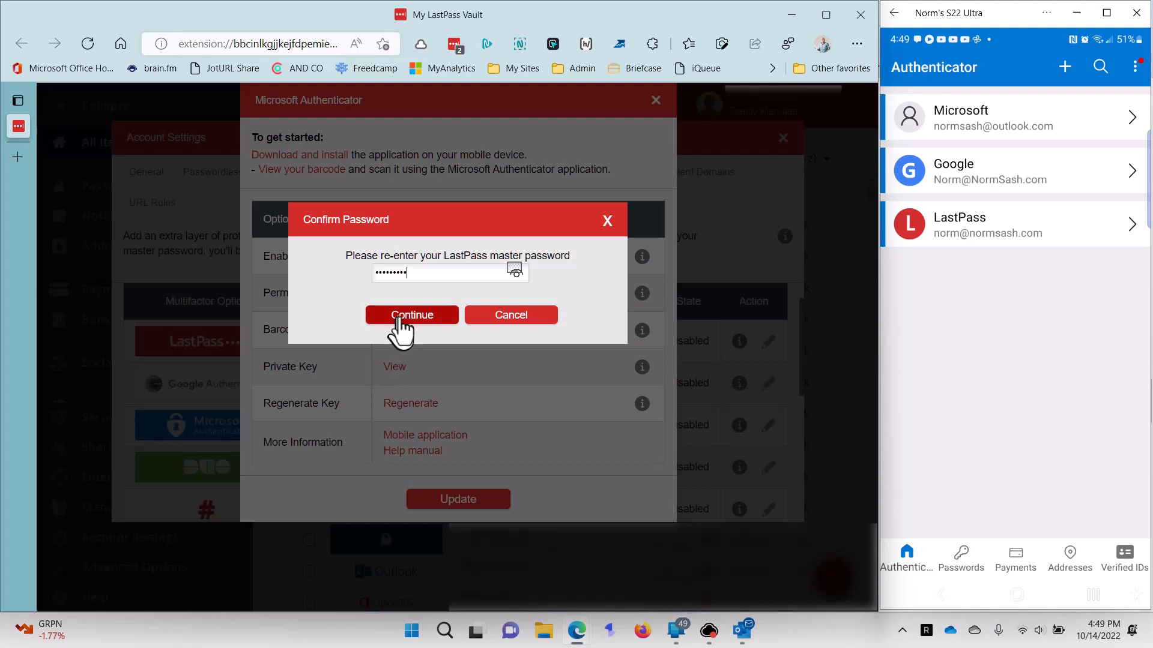
{"action": "left_click", "coordinate": [410, 315]}
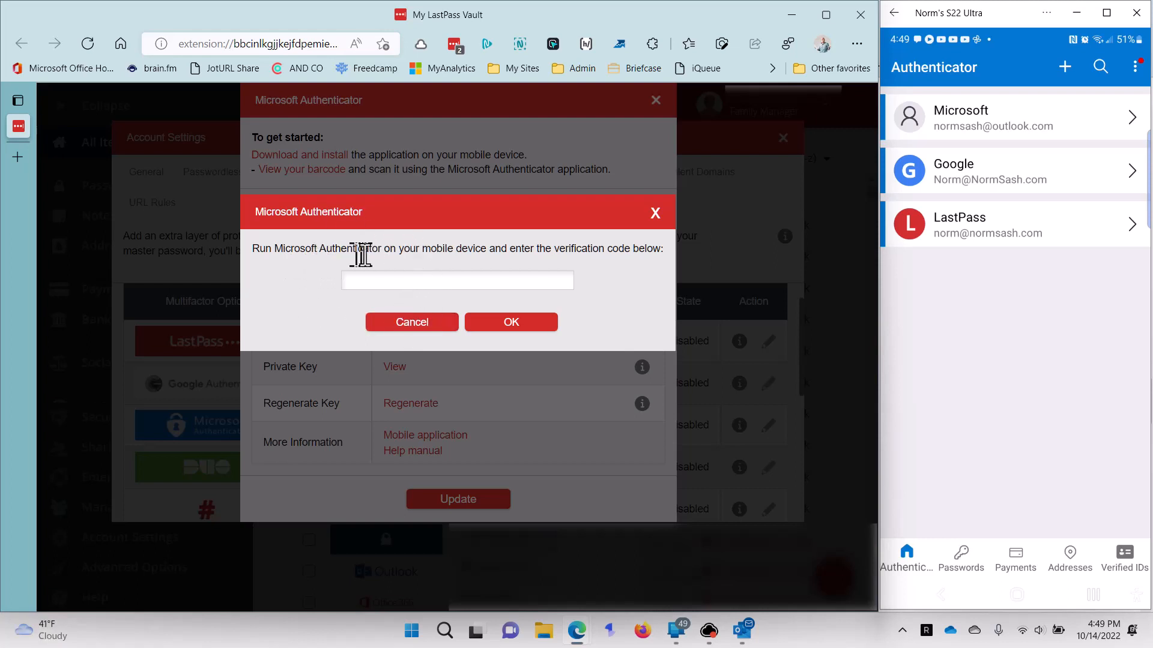
{"action": "mouse_move", "coordinate": [613, 269]}
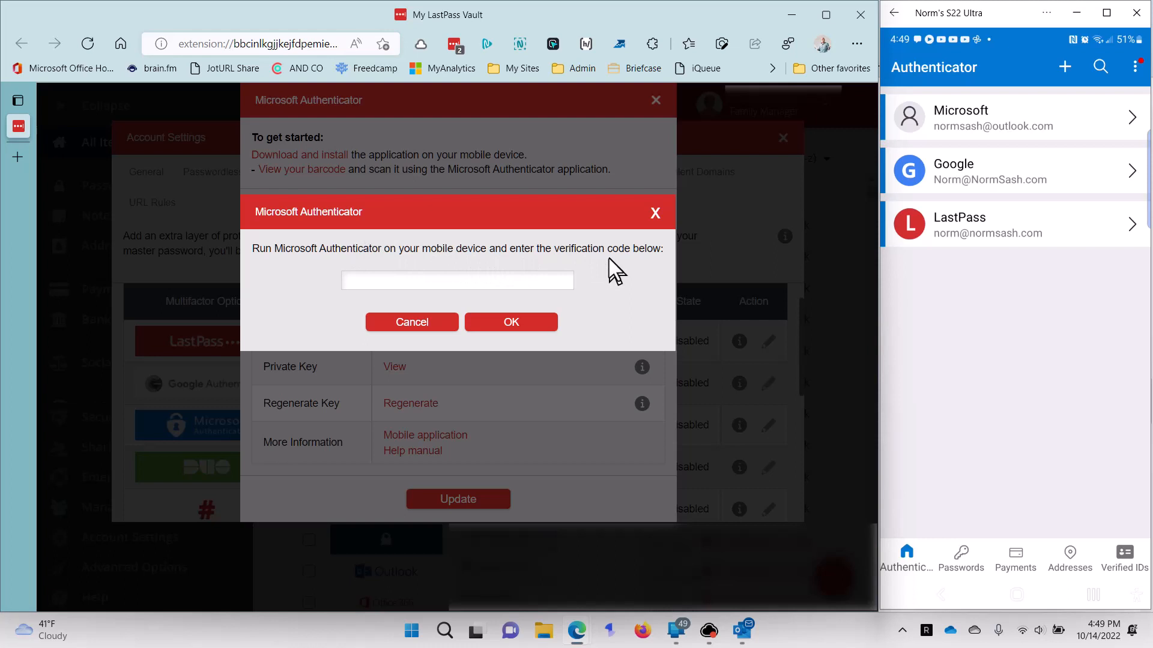
{"action": "mouse_move", "coordinate": [645, 273]}
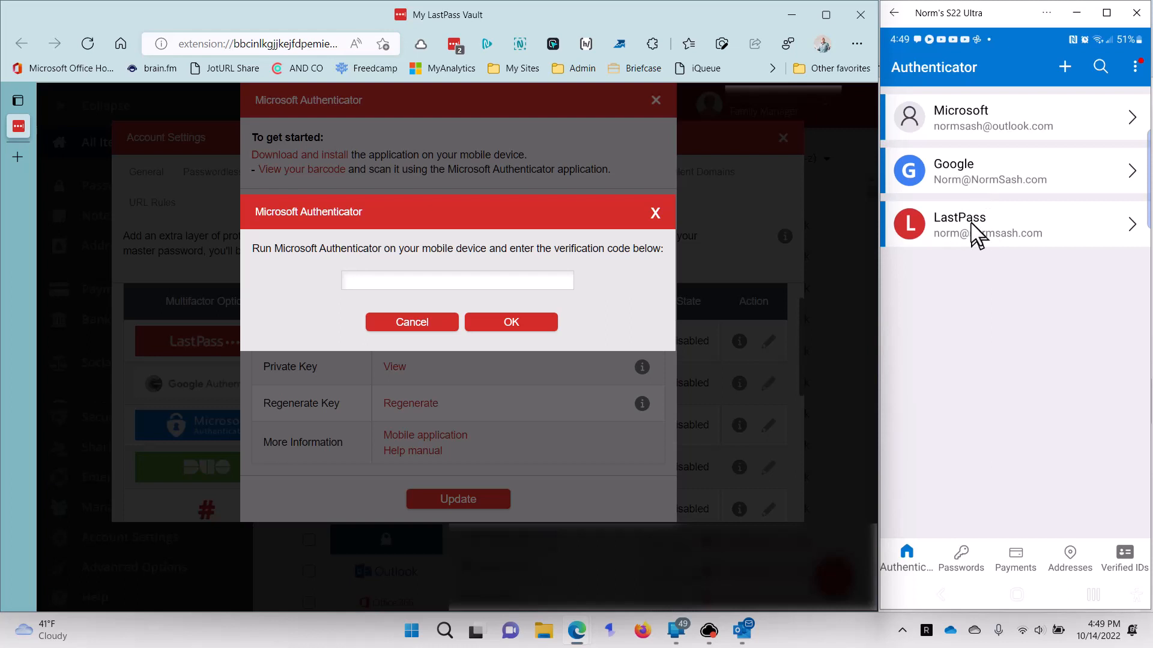
{"action": "left_click", "coordinate": [978, 224]}
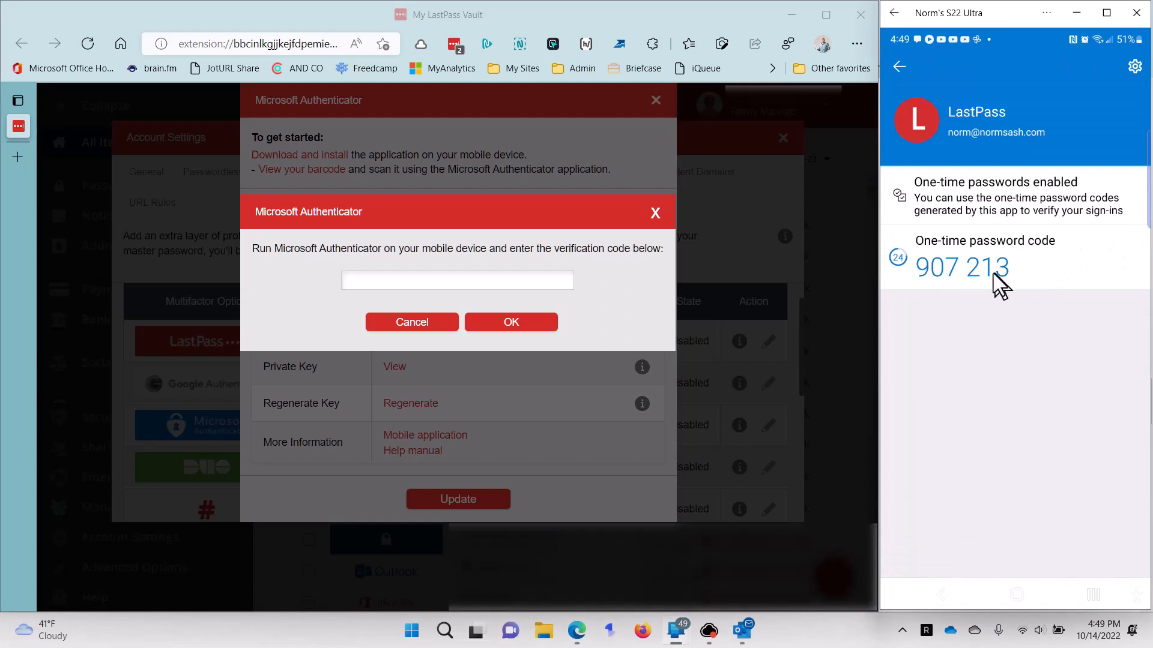
{"action": "left_click", "coordinate": [456, 280]}
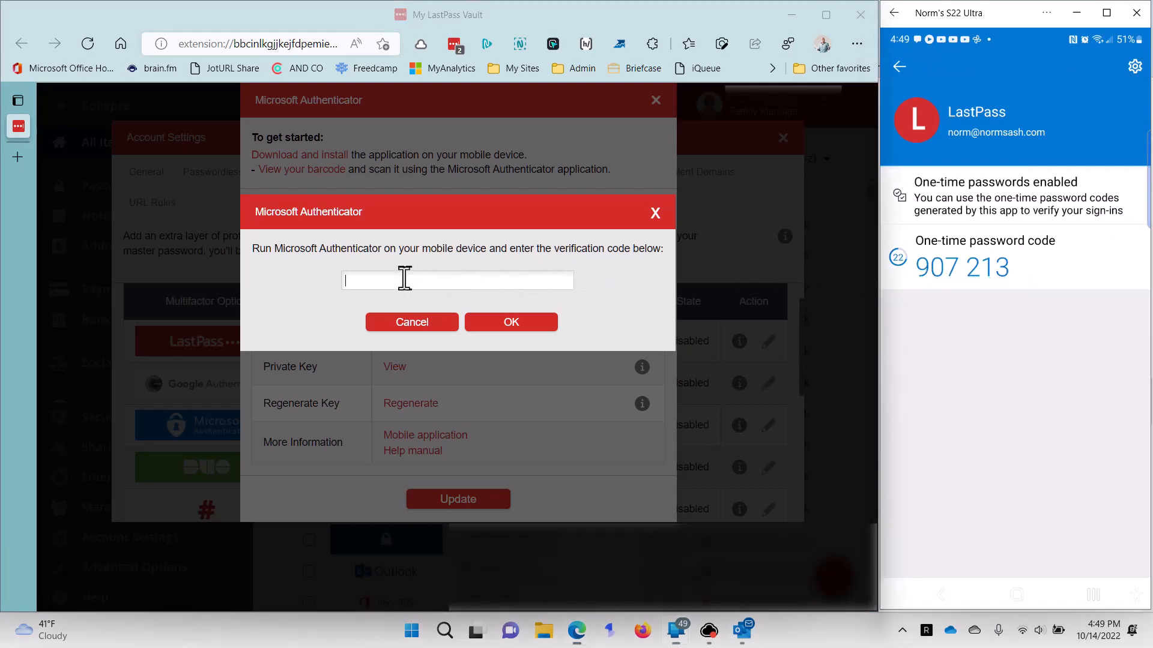
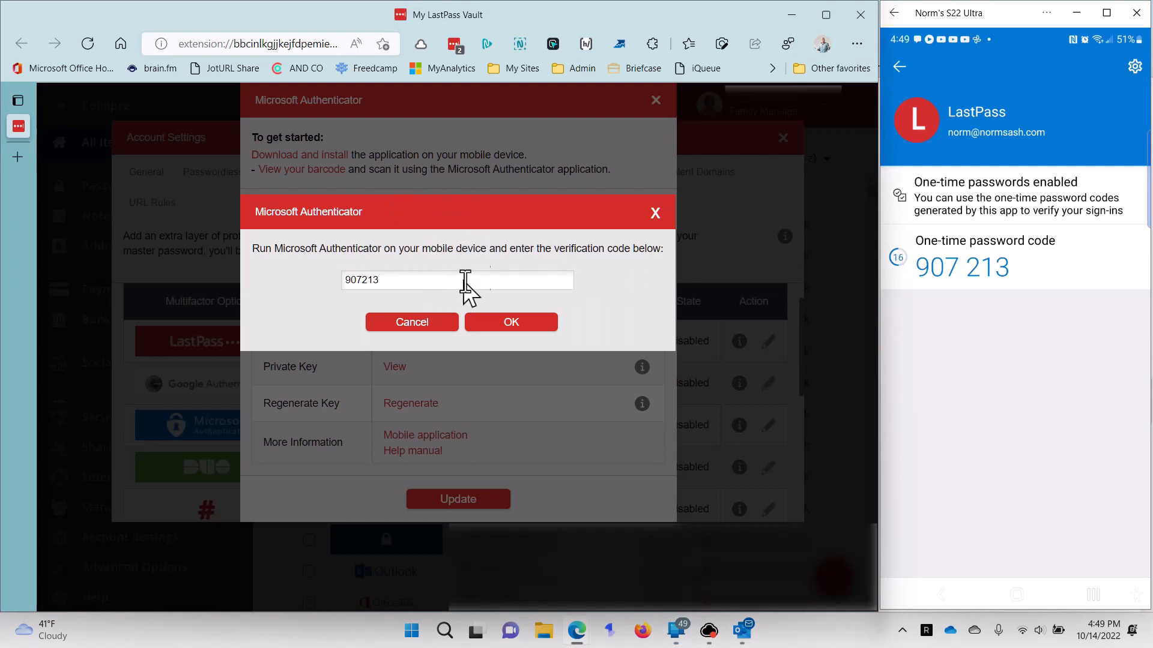
{"action": "mouse_move", "coordinate": [485, 294]}
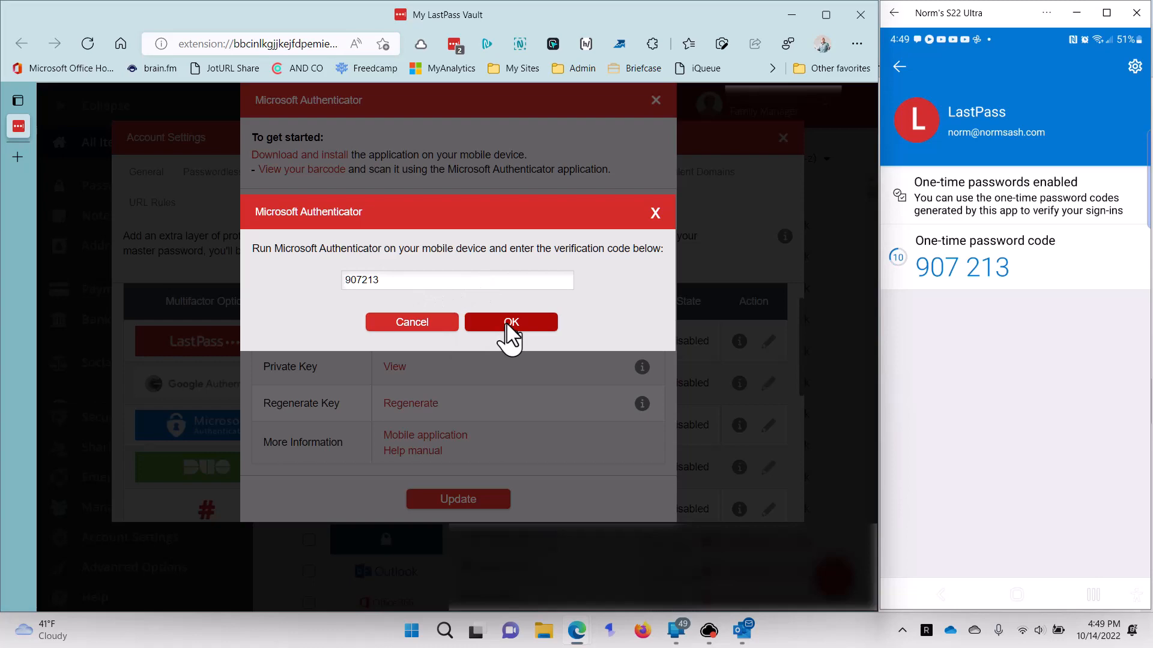
{"action": "left_click", "coordinate": [510, 322]}
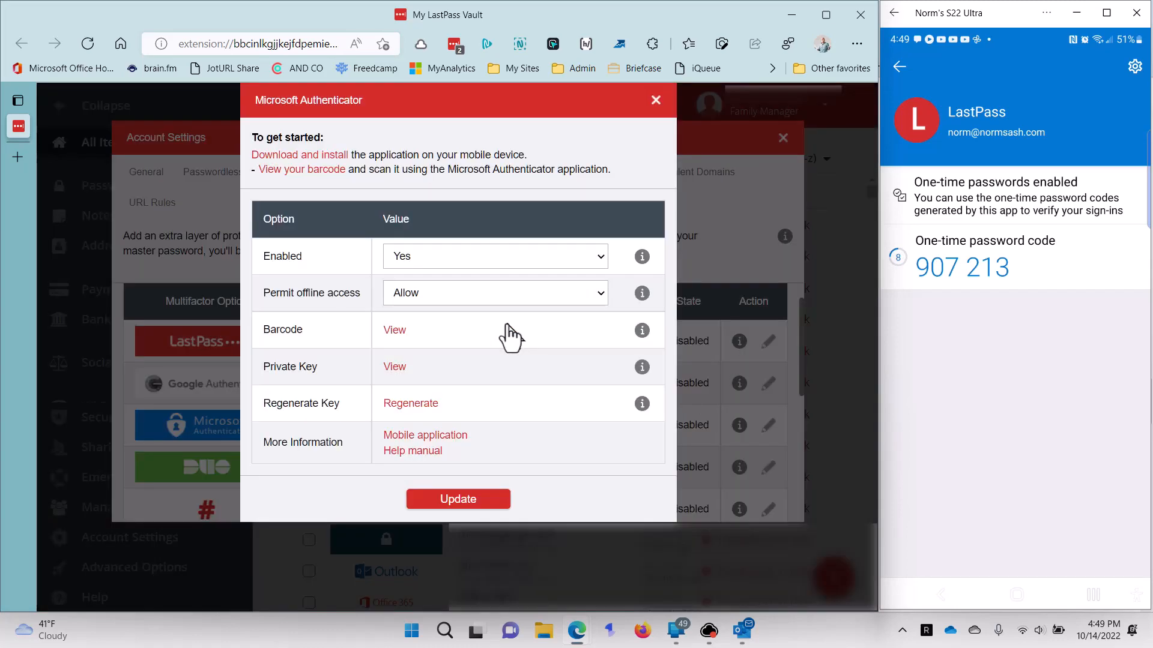
Dismiss the Settings updated message to return to Multifactor Options
{"action": "left_click", "coordinate": [458, 499]}
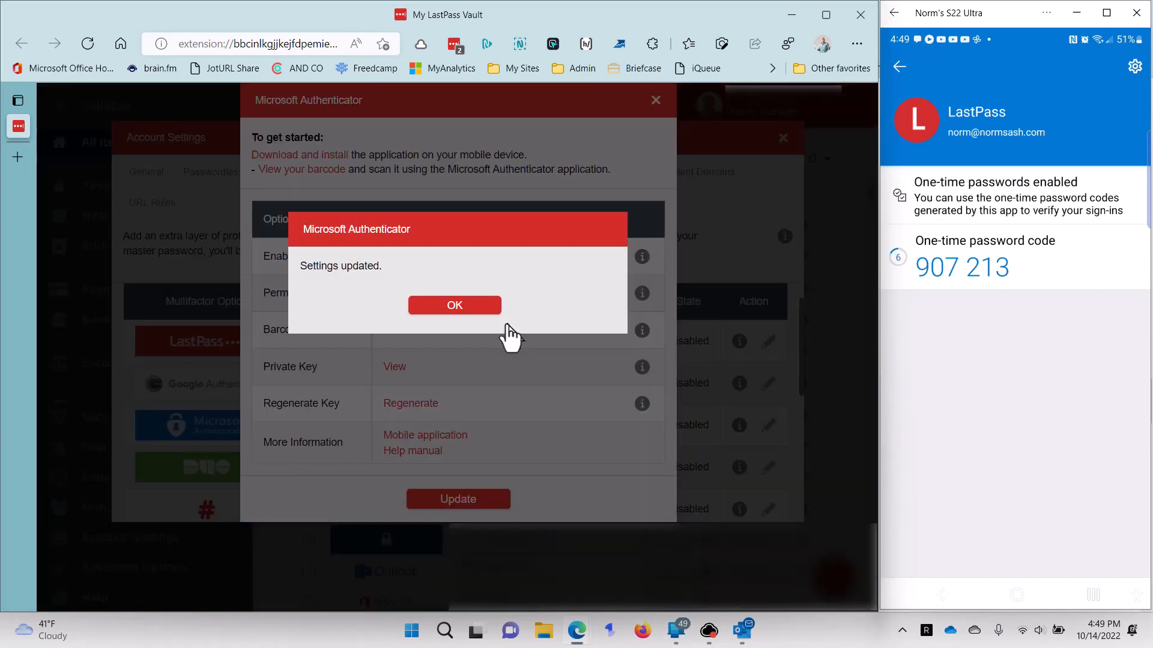
{"action": "left_click", "coordinate": [454, 305]}
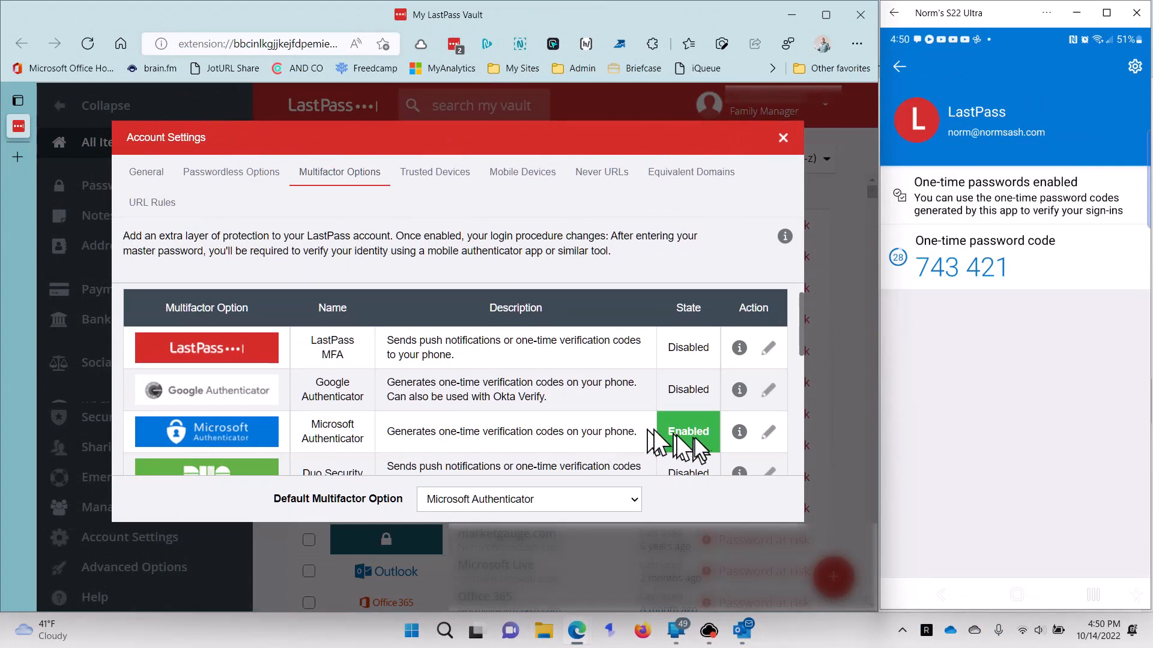
{"action": "mouse_move", "coordinate": [915, 85]}
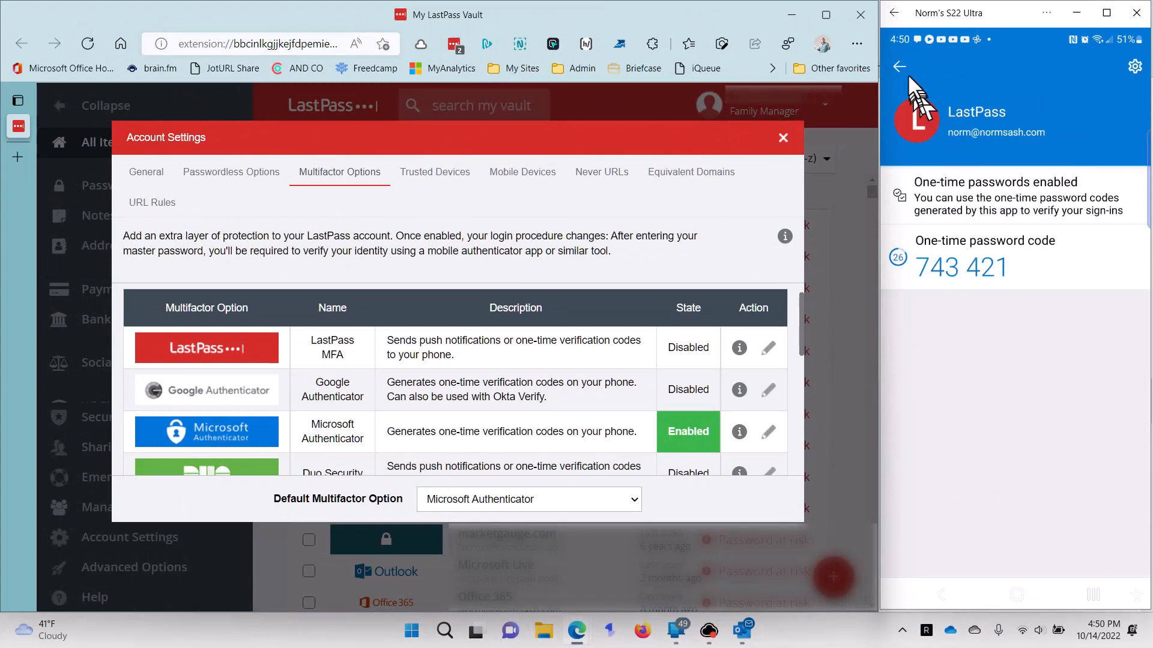
{"action": "left_click", "coordinate": [898, 67]}
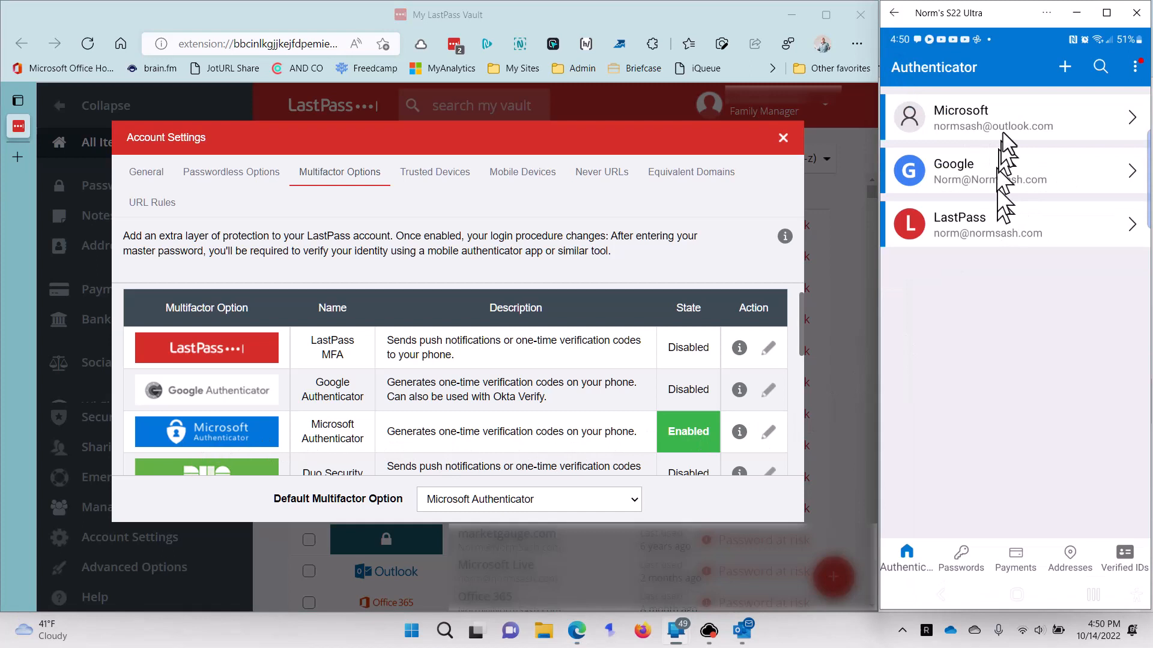
{"action": "mouse_move", "coordinate": [1008, 243]}
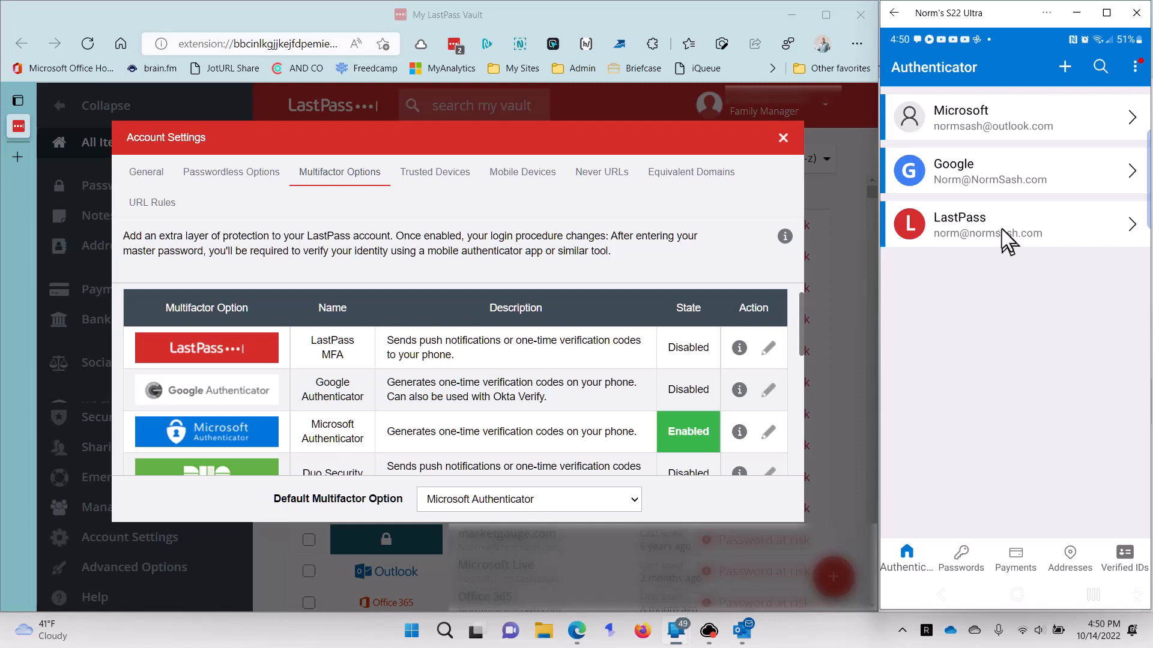
{"action": "mouse_move", "coordinate": [840, 248]}
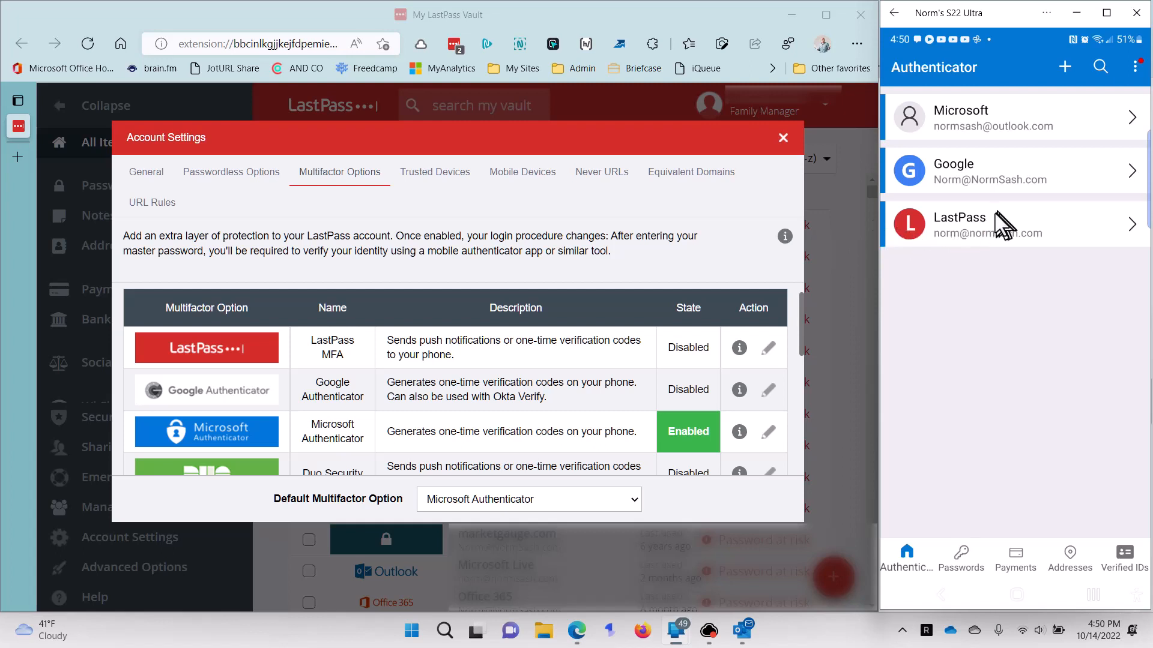
{"action": "mouse_move", "coordinate": [996, 239]}
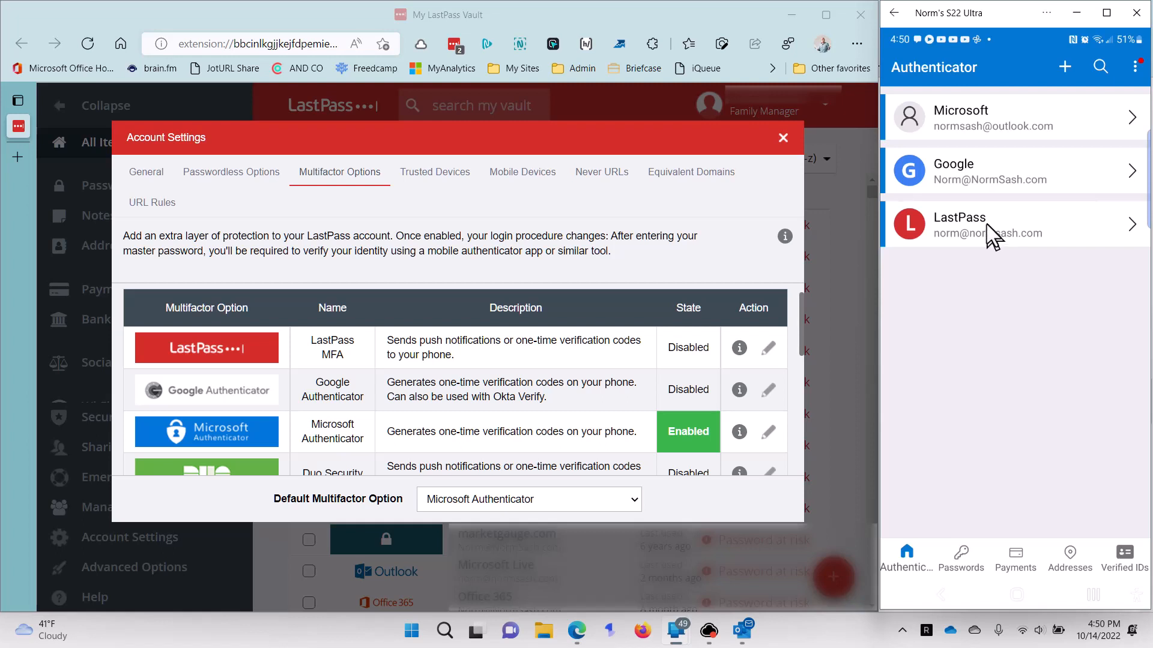
{"action": "left_click", "coordinate": [985, 224]}
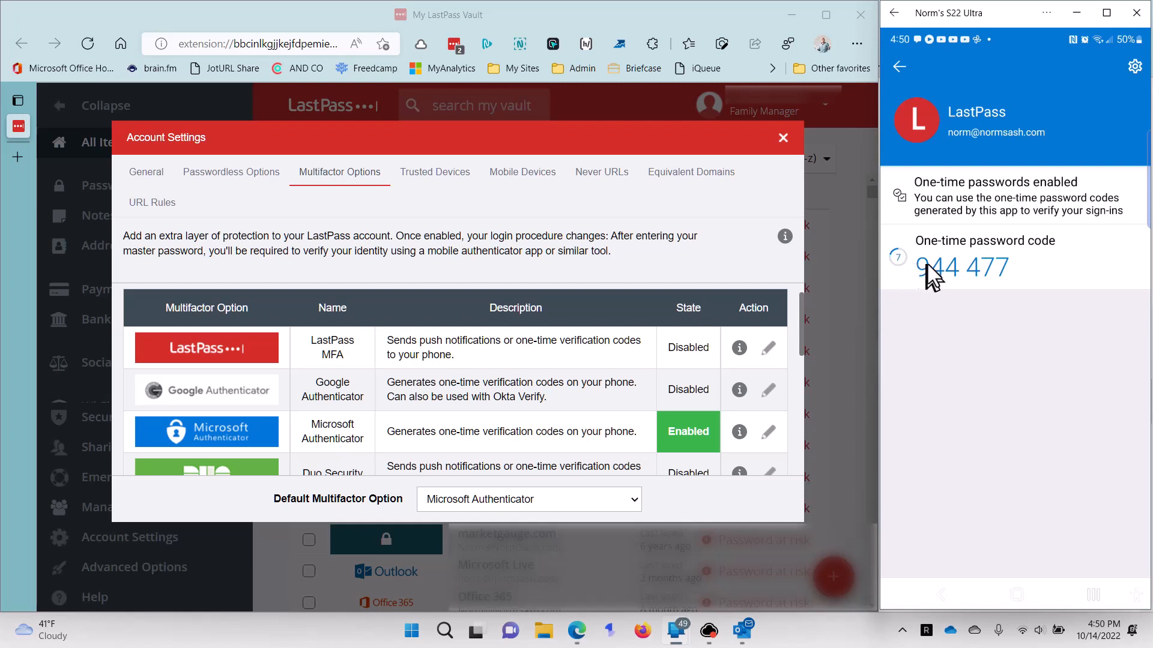
{"action": "mouse_move", "coordinate": [978, 287]}
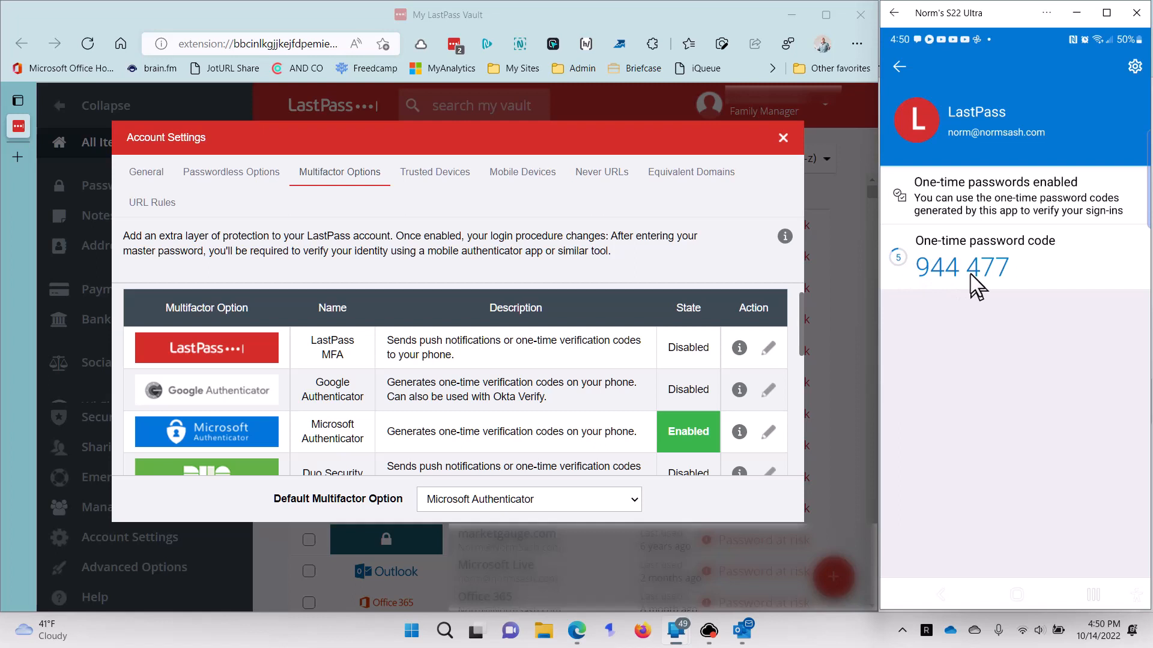